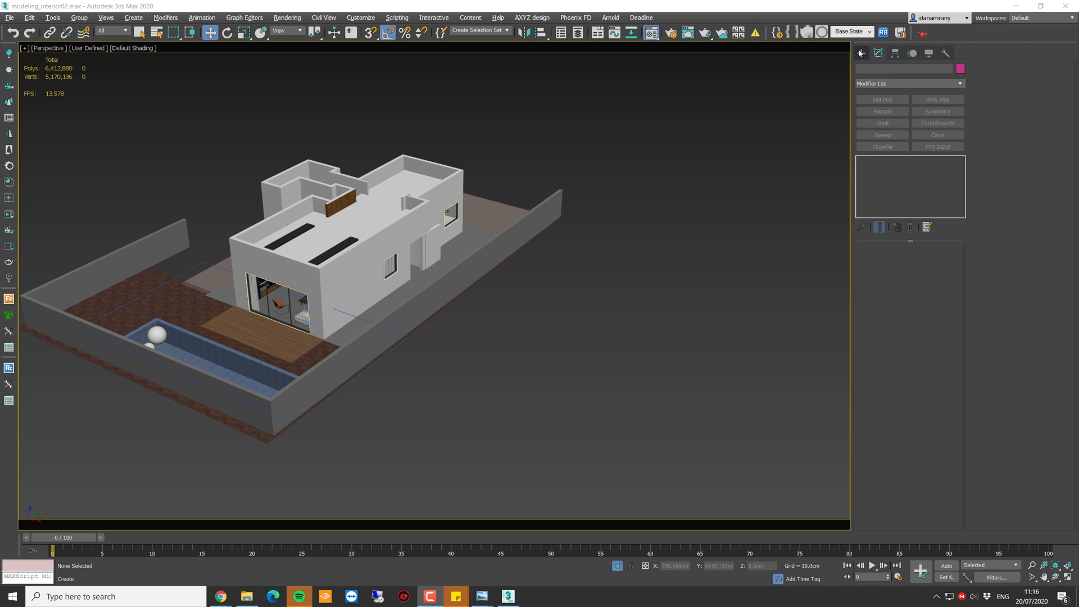
- Create a CoronaSun from the Corona lights category and raise it high above the house
click(860, 53)
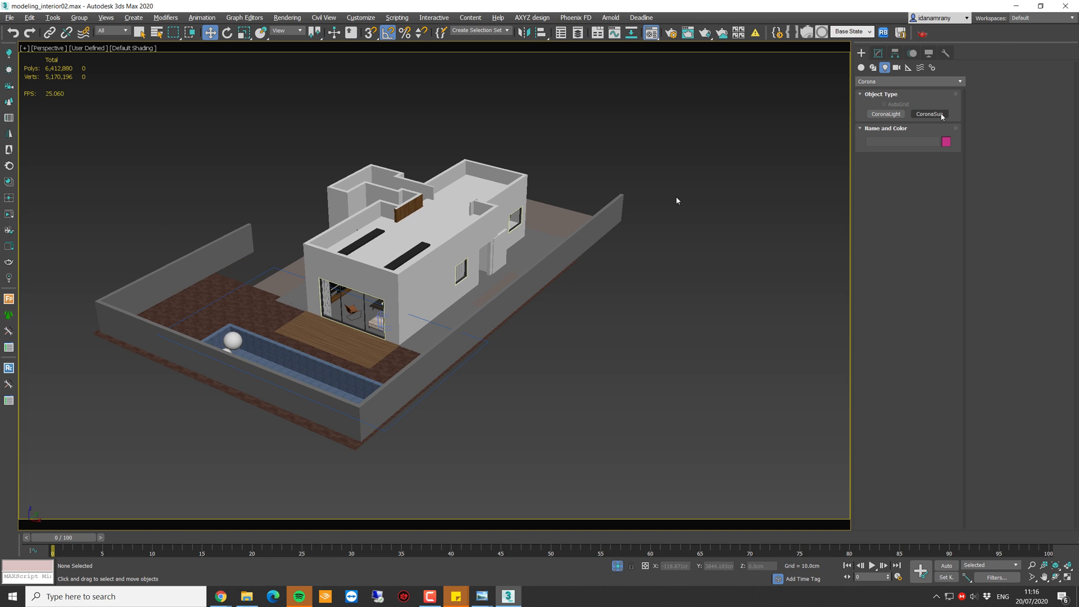
click(929, 114)
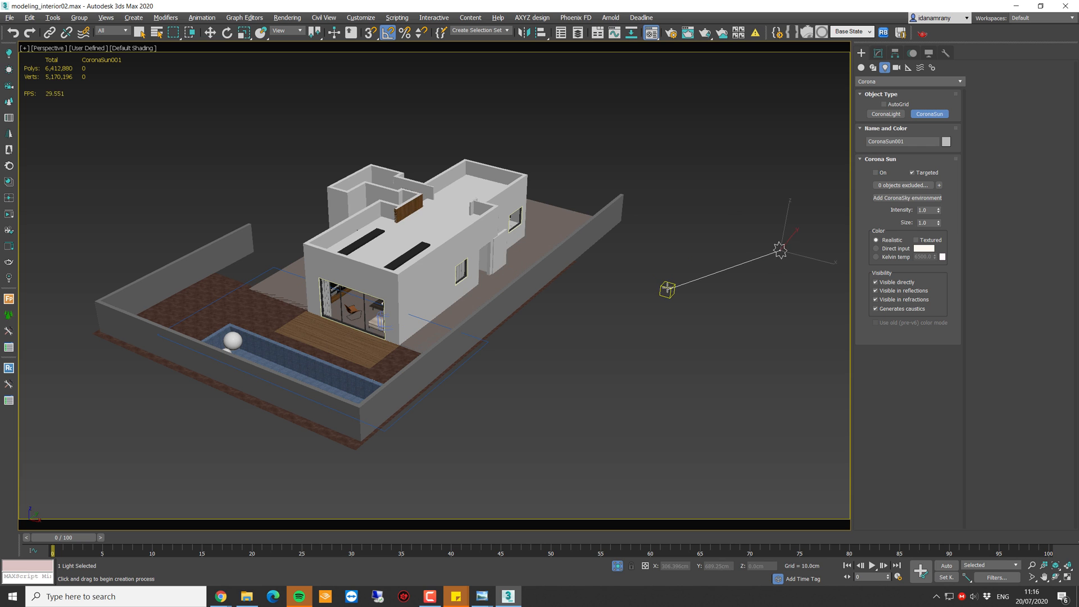
drag(779, 250, 803, 120)
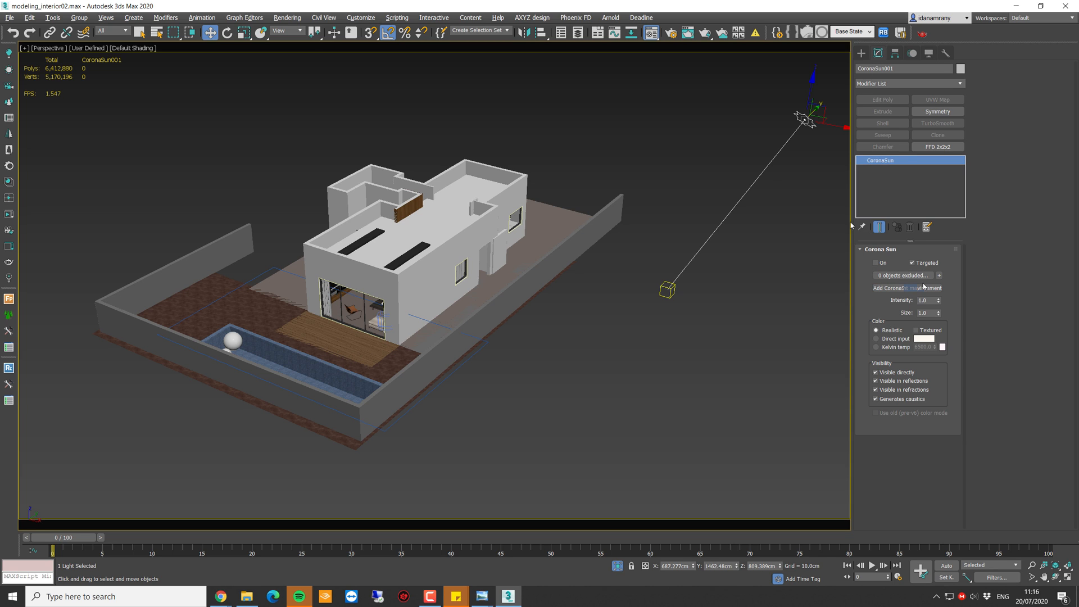
- Add a CoronaSky environment for the sun and bring its map into the Material Editor as an Instance
click(287, 17)
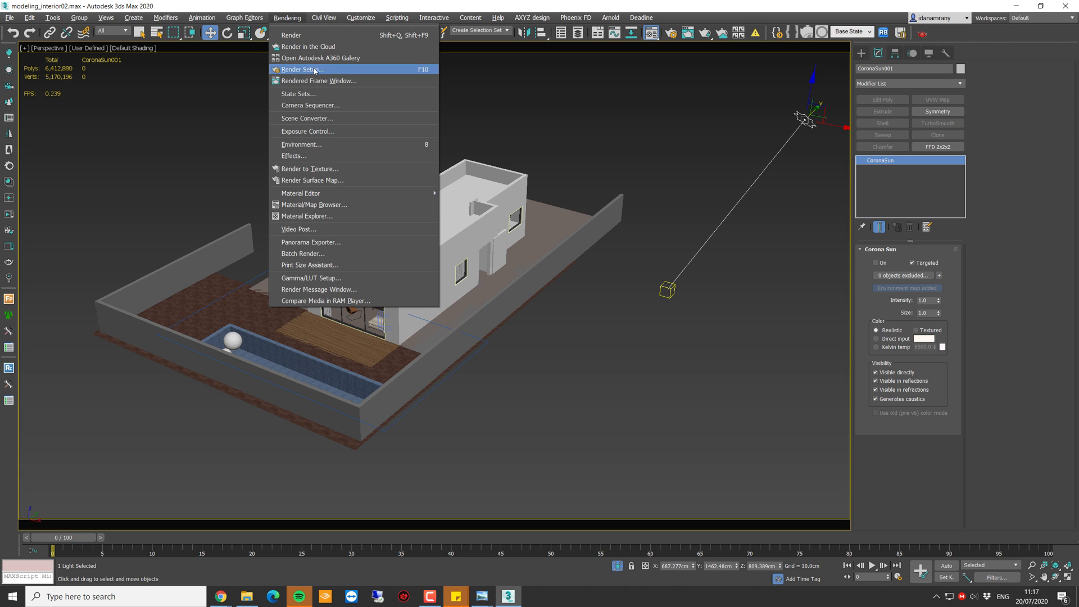
click(301, 145)
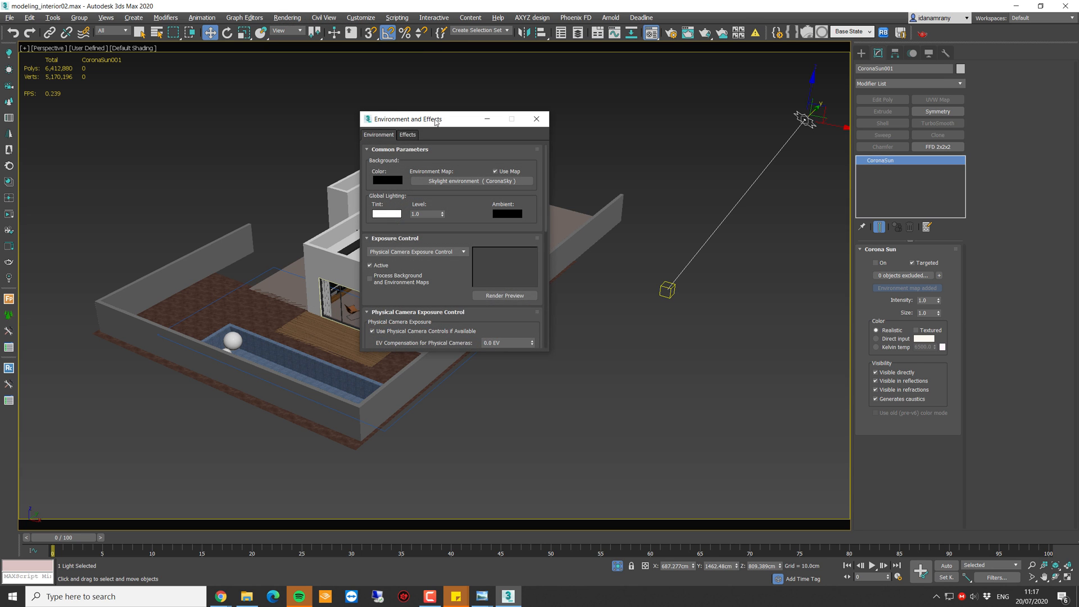
drag(407, 119, 473, 110)
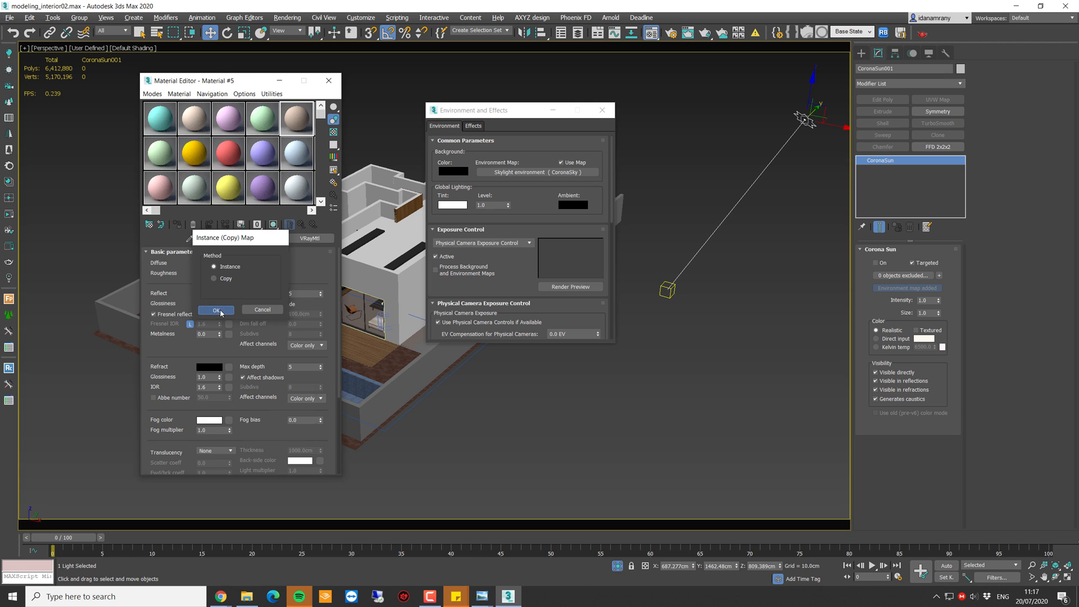
click(216, 310)
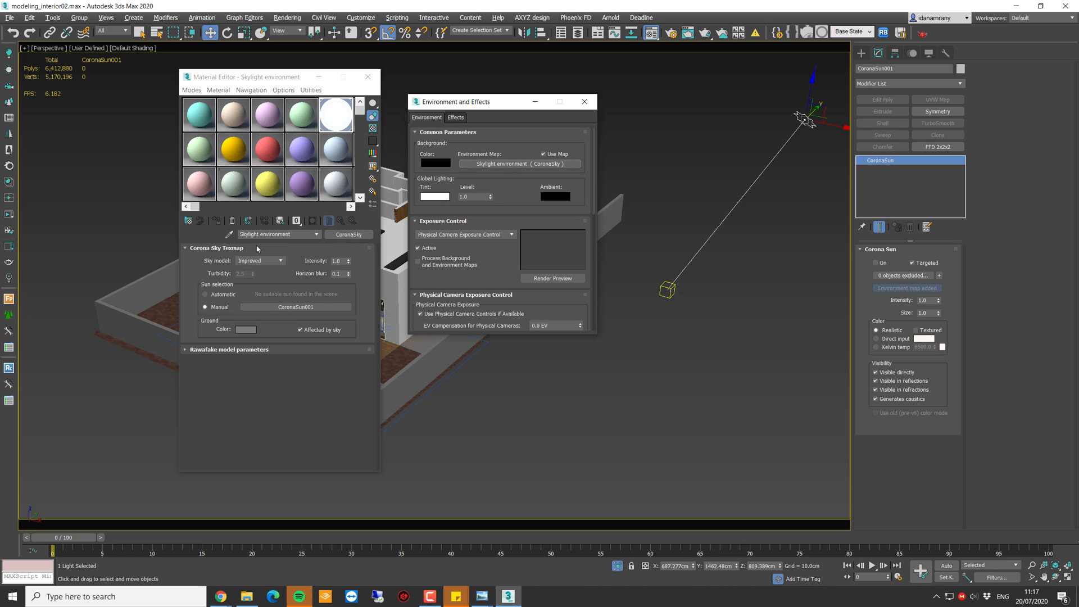
- Raise the sky intensity to about 1.11 and keep the Improved sky model
click(336, 274)
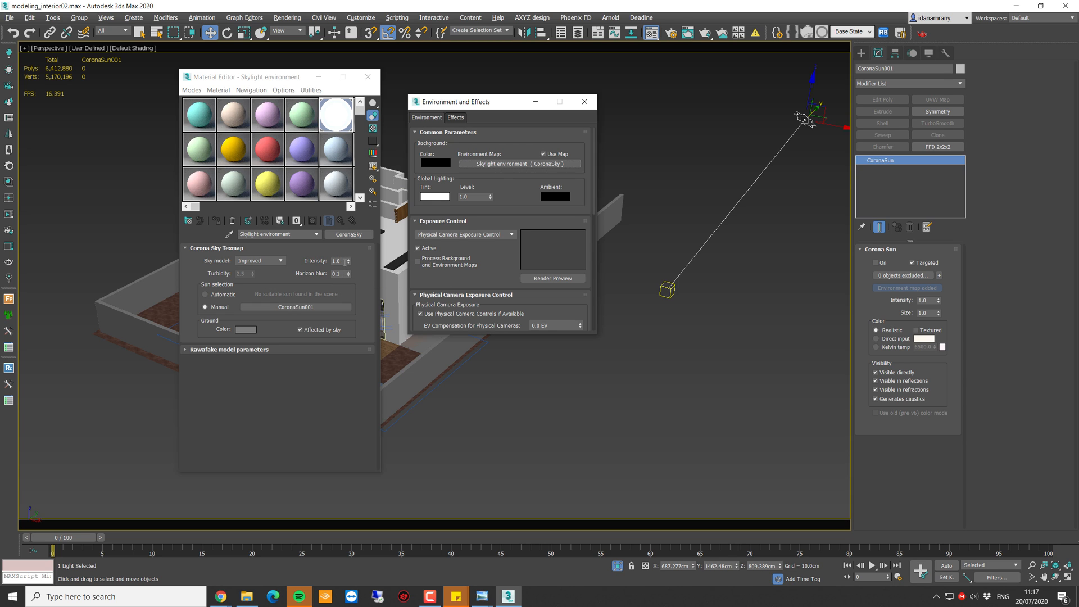
drag(346, 258, 346, 240)
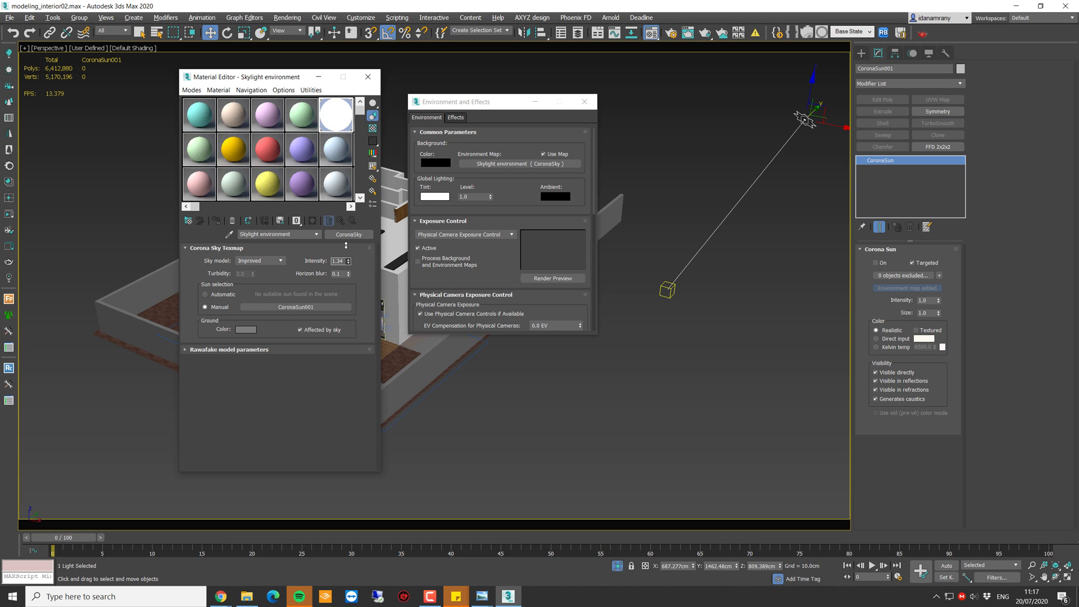
click(279, 261)
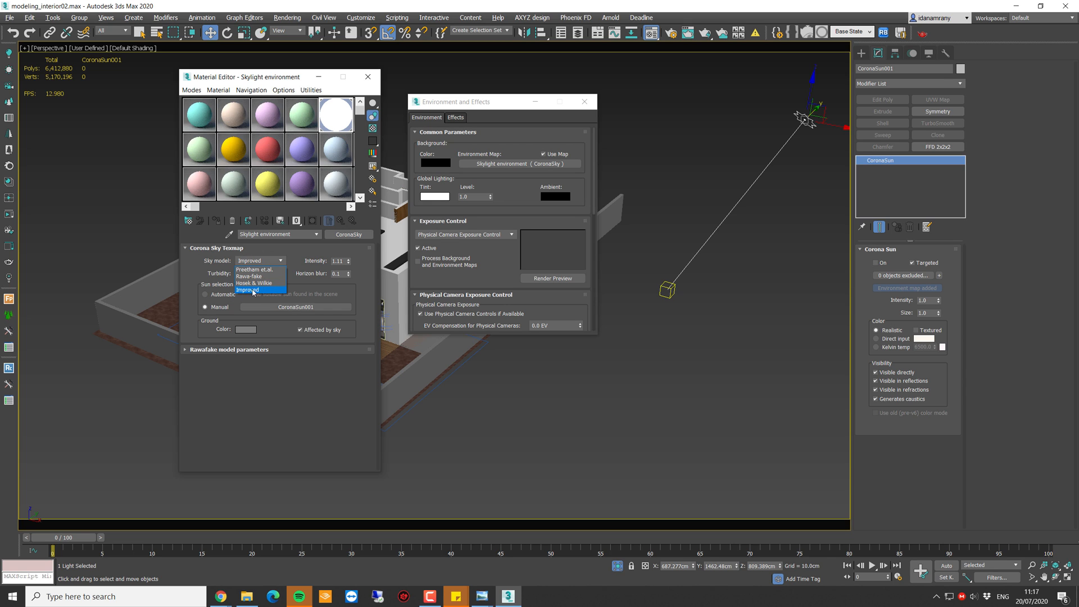
mouse_move(250, 292)
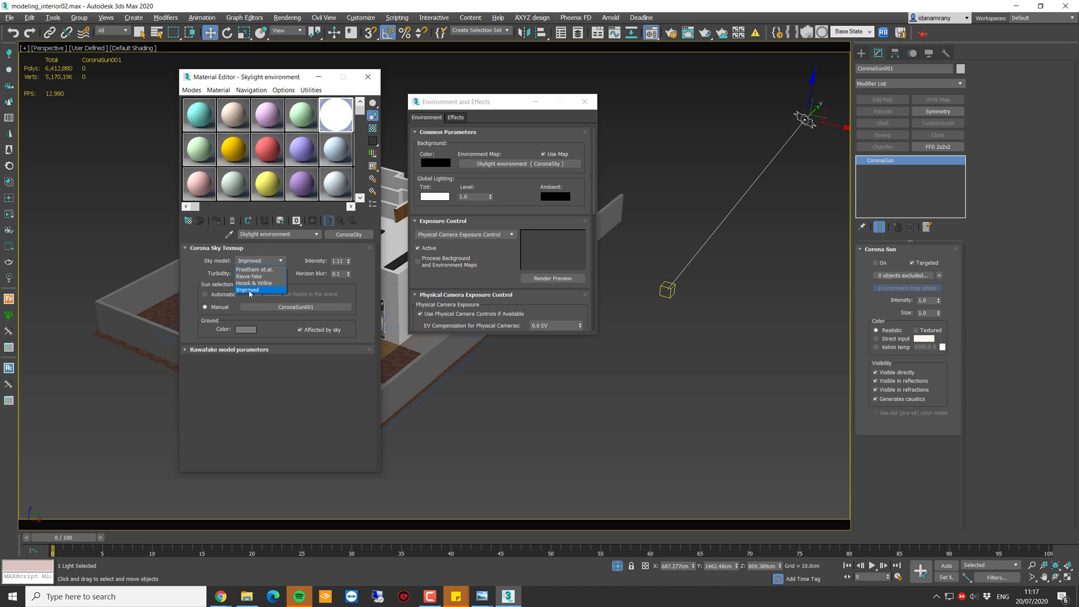
click(247, 290)
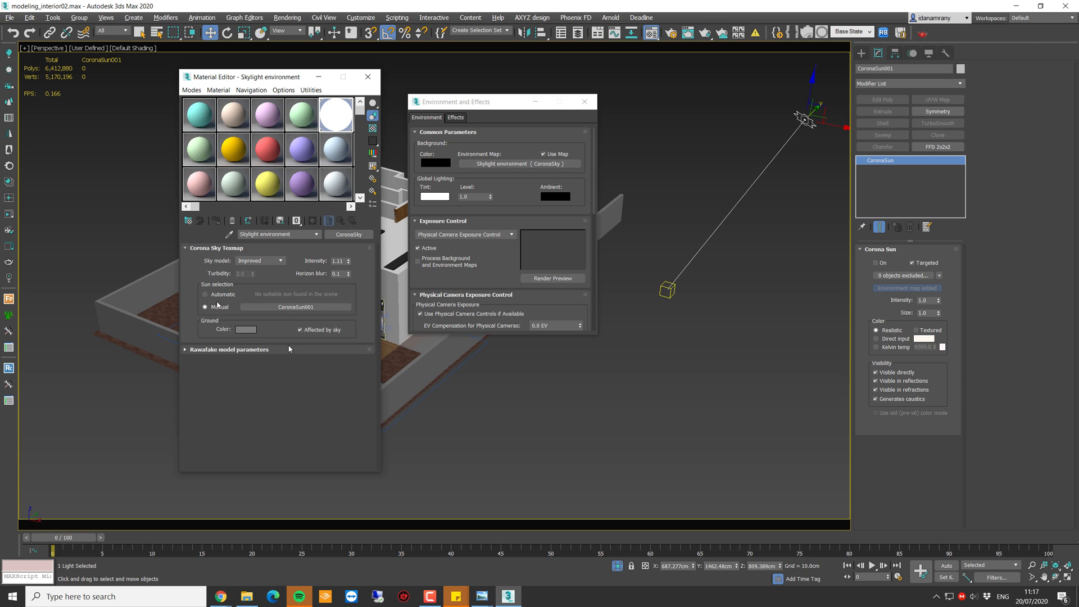
mouse_move(303, 307)
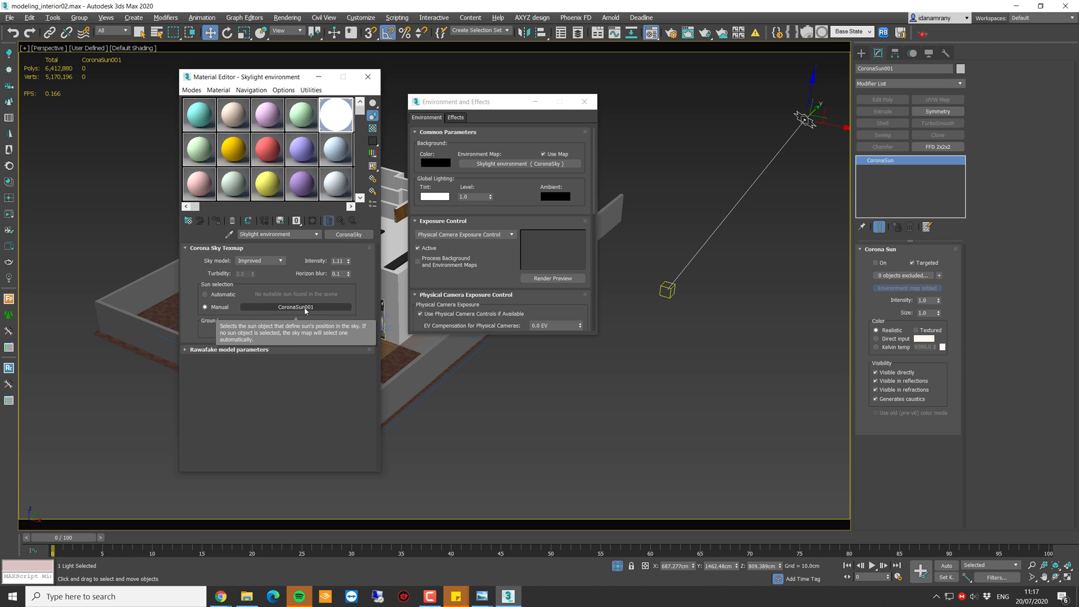
mouse_move(302, 312)
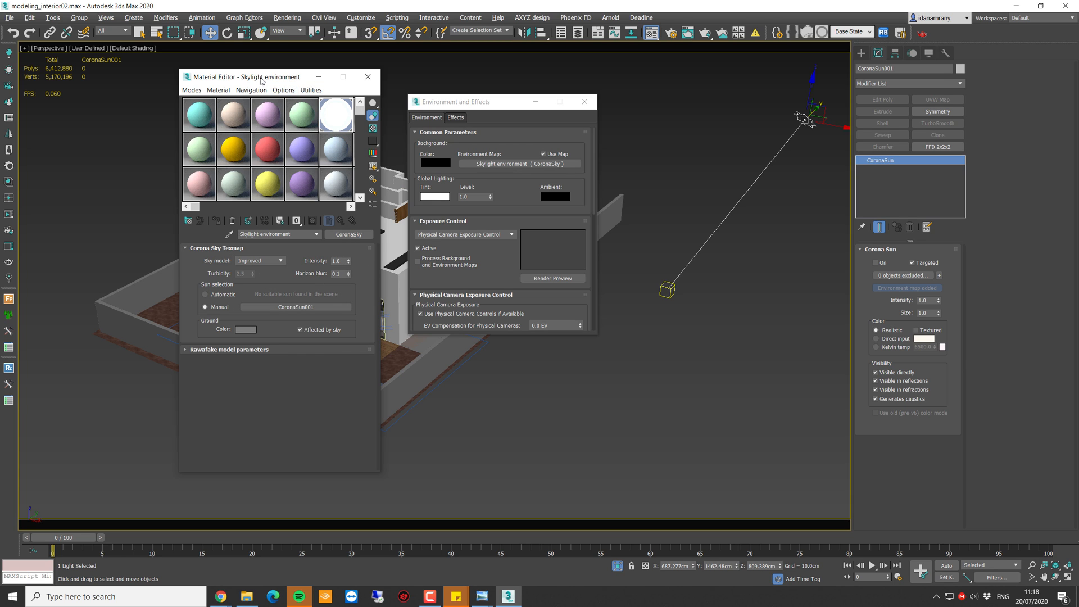
- Close the sky editors and tick On in the CoronaSun rollout
click(367, 77)
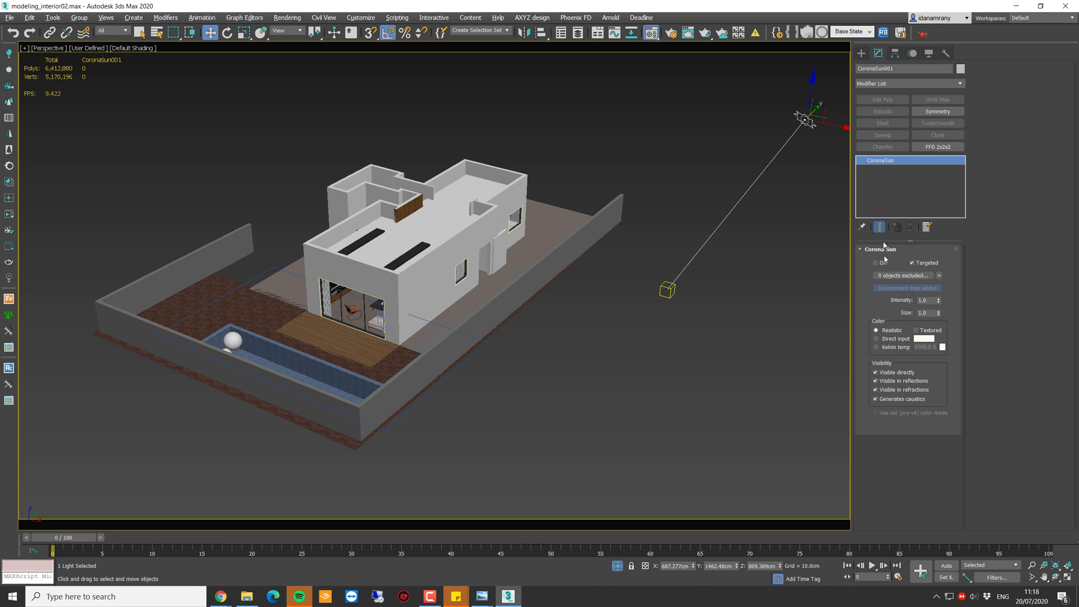
click(875, 263)
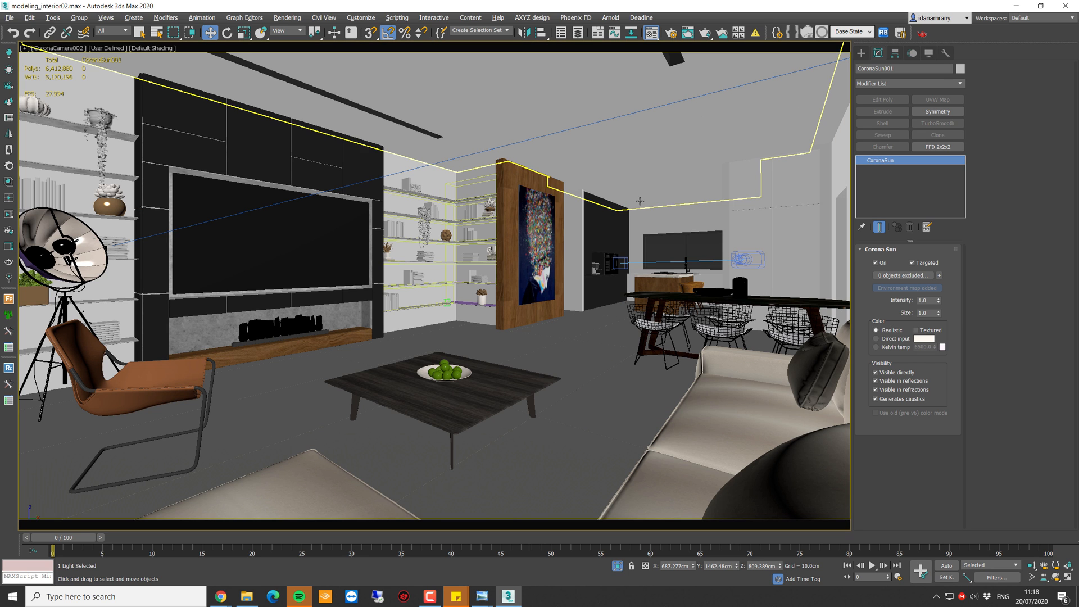
mouse_move(492, 150)
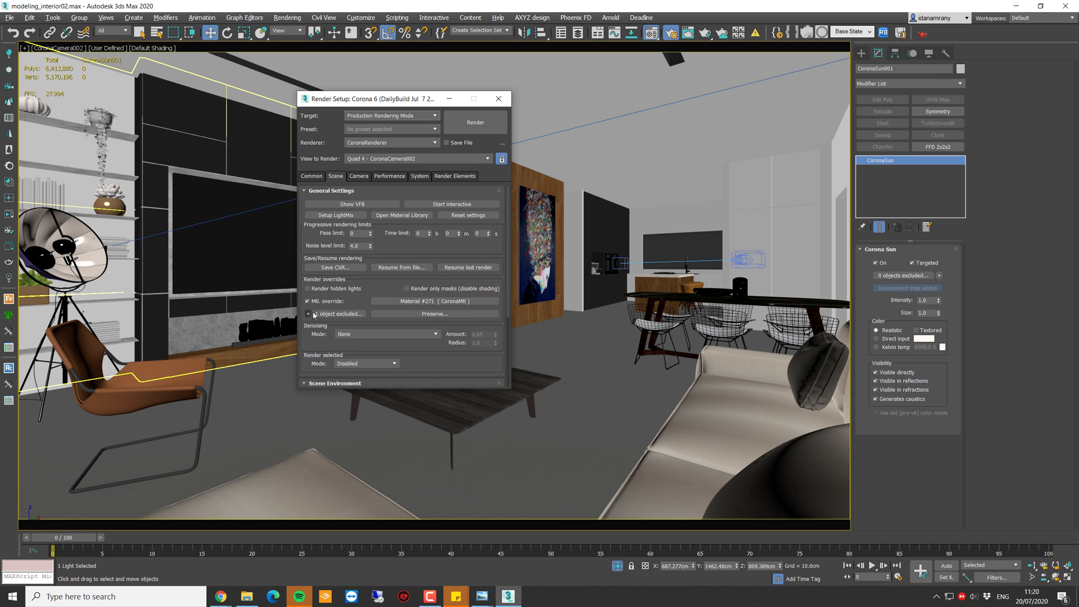
- Select the windows object and start the Corona render of the living room camera
click(308, 314)
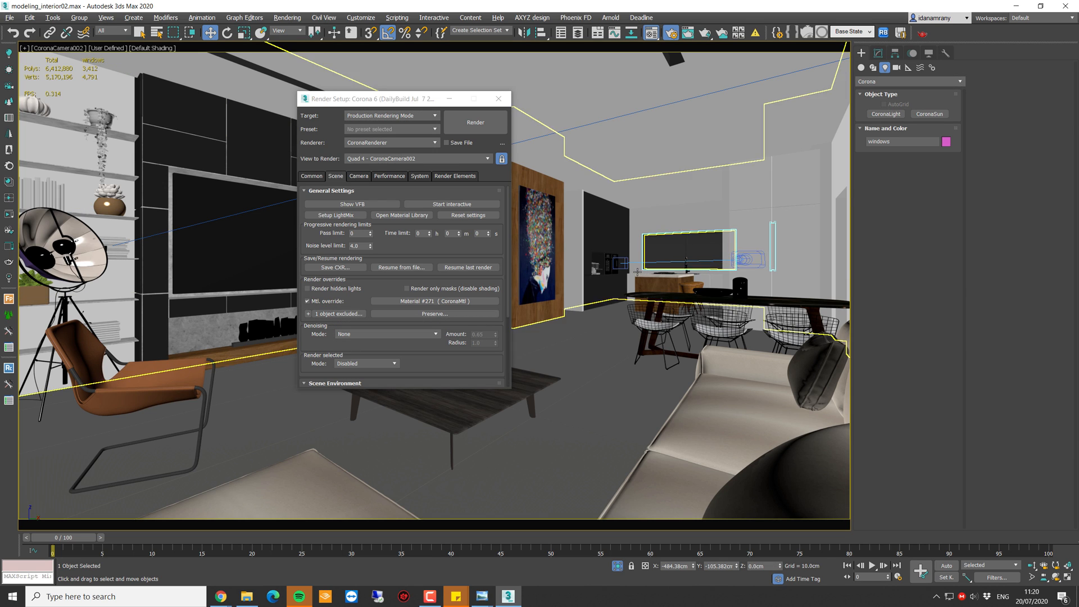
click(498, 99)
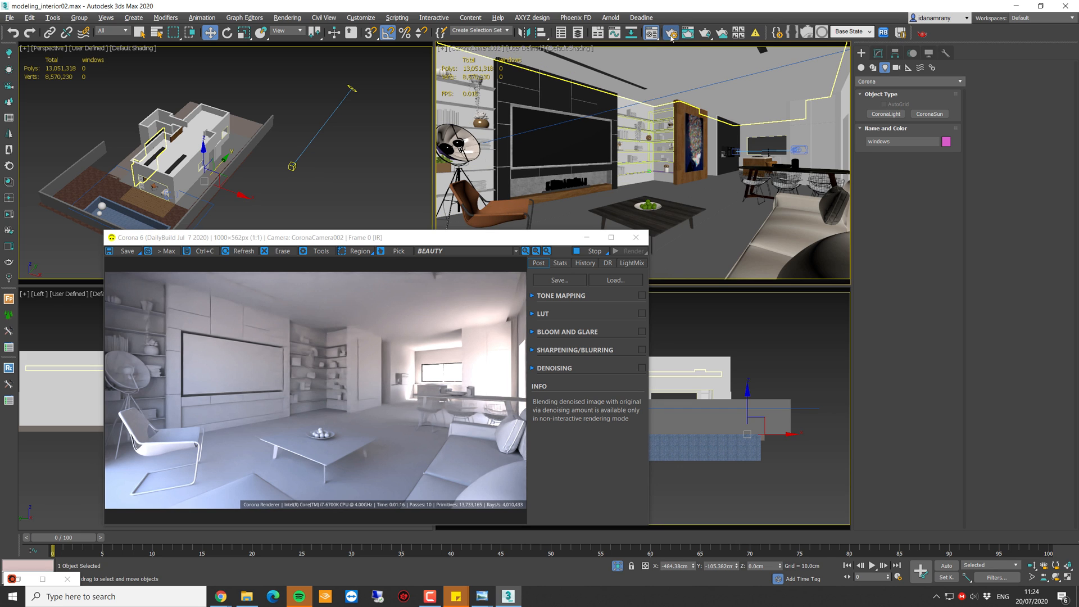
- Maximize the Top viewport beside the finished sun-lit render
click(669, 33)
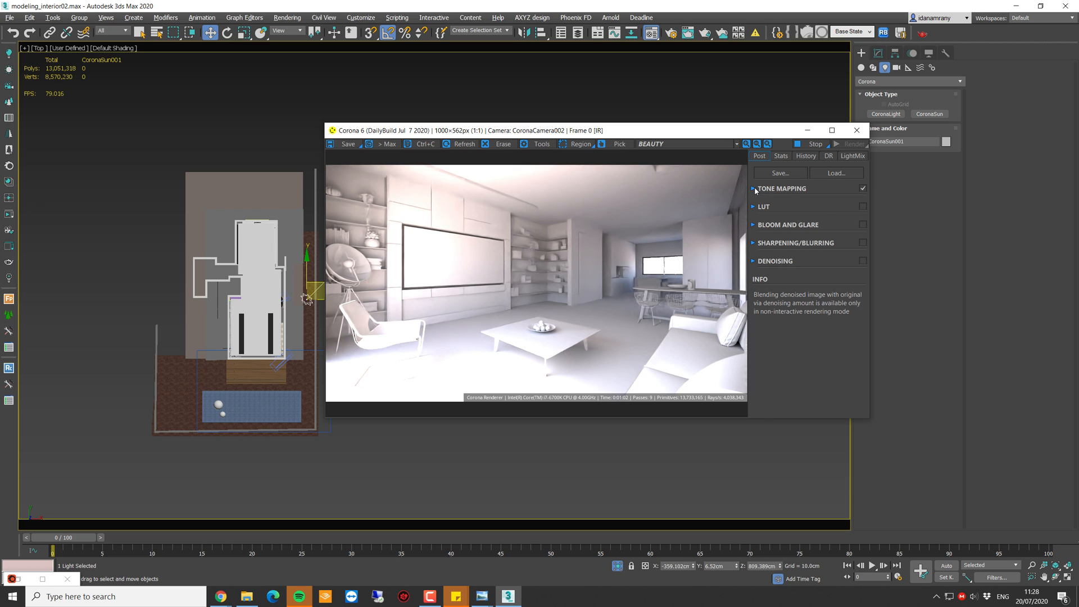
- In the VFB Tone Mapping rollout, set Highlight compress to 5.0
click(753, 189)
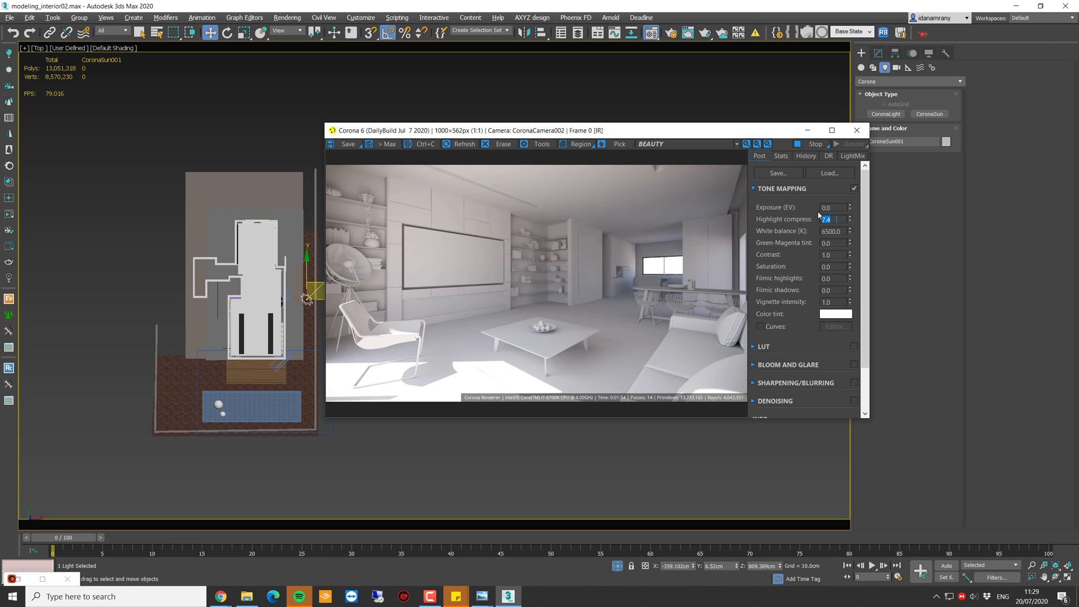
text(5.0)
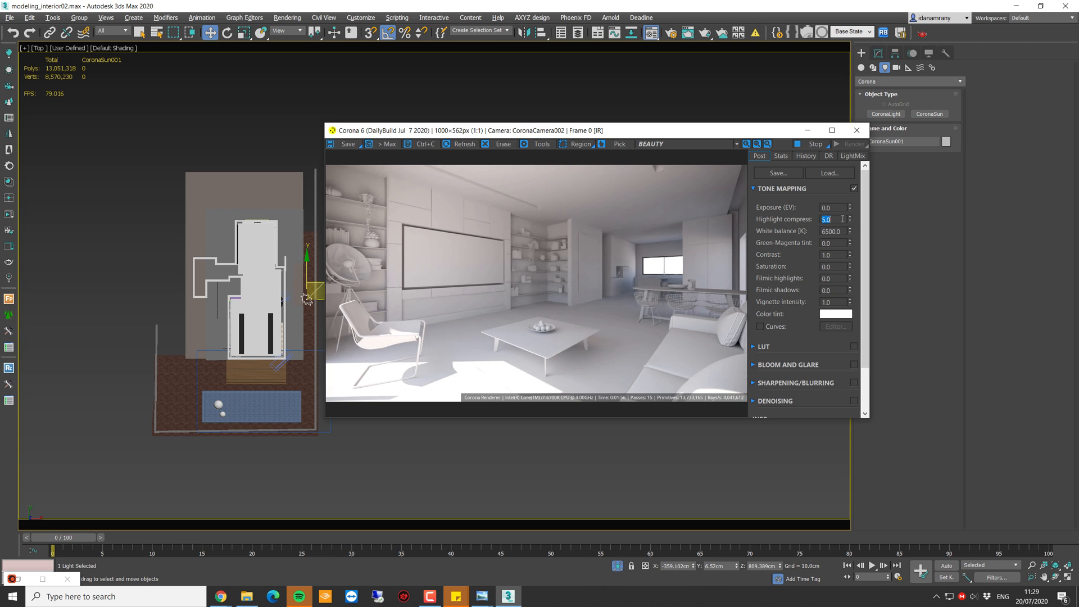
text(1.0)
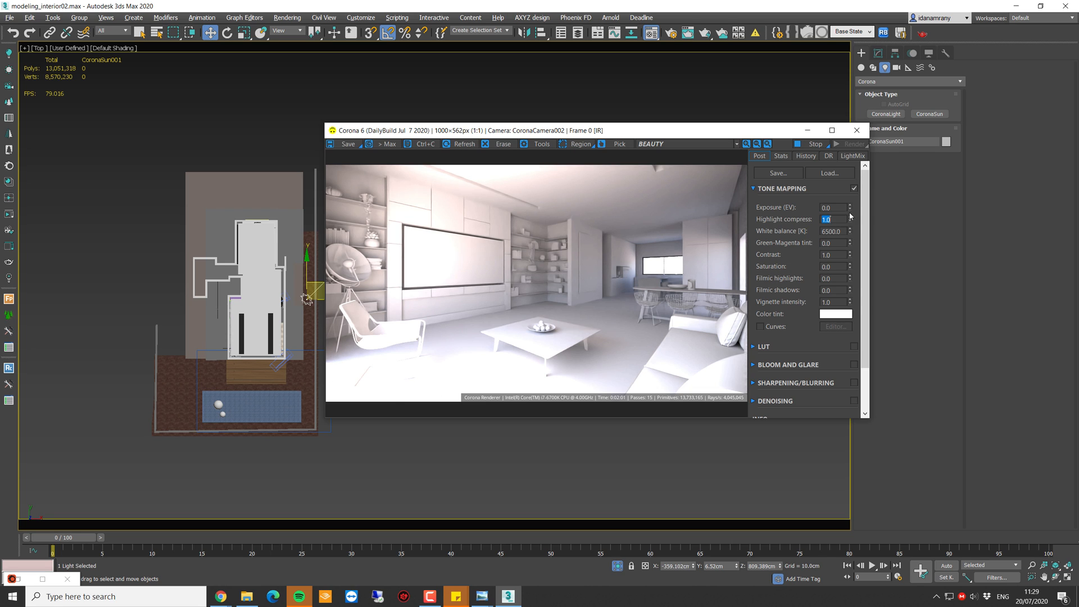
text(5.0)
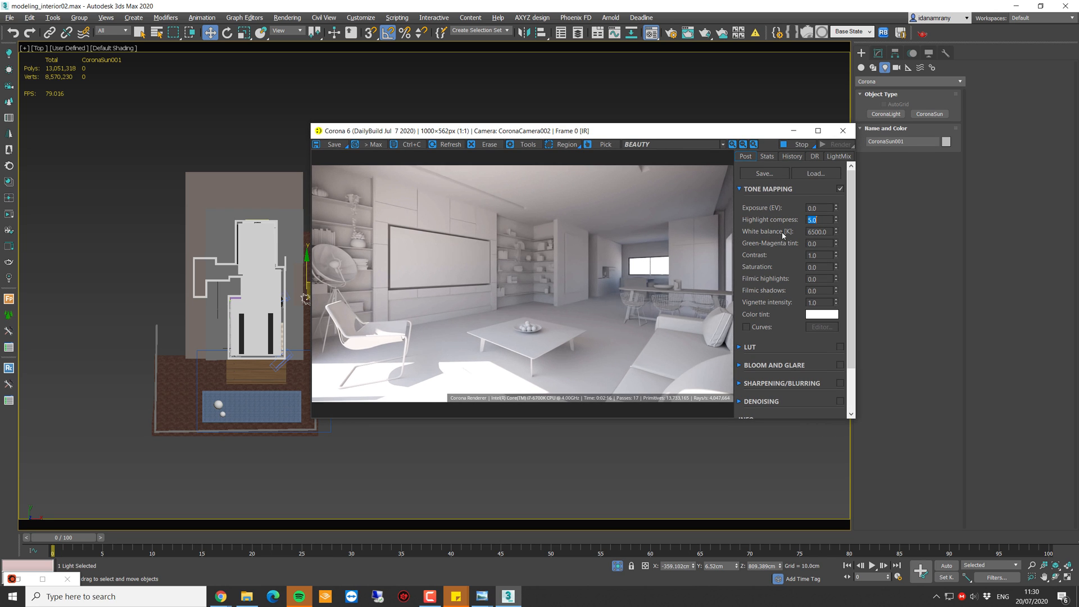
mouse_move(457, 264)
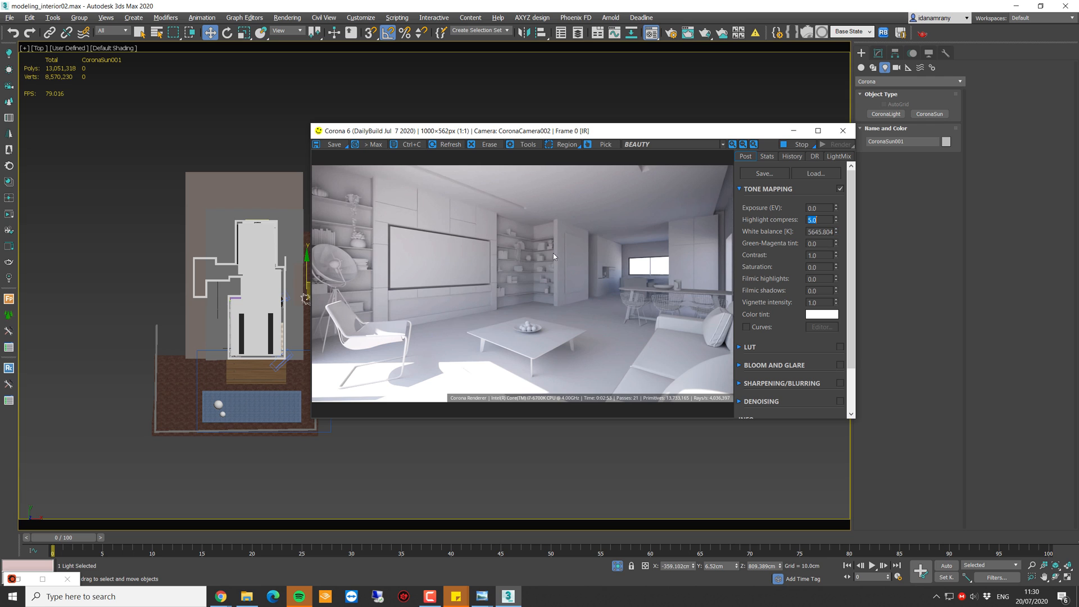
mouse_move(797, 217)
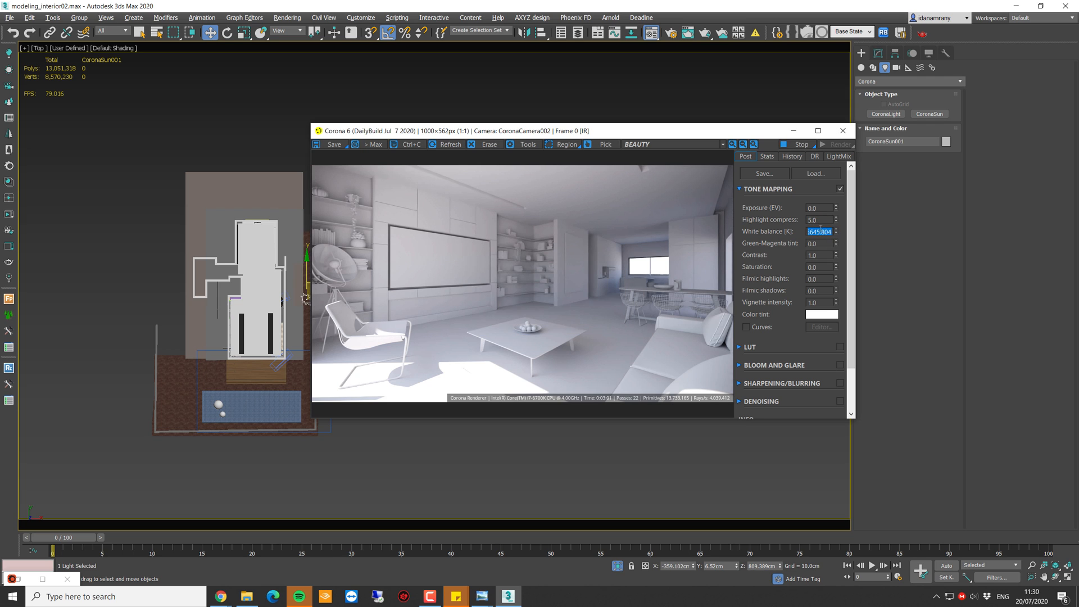
- Enter a new White balance value in the Tone Mapping rollout
text(50)
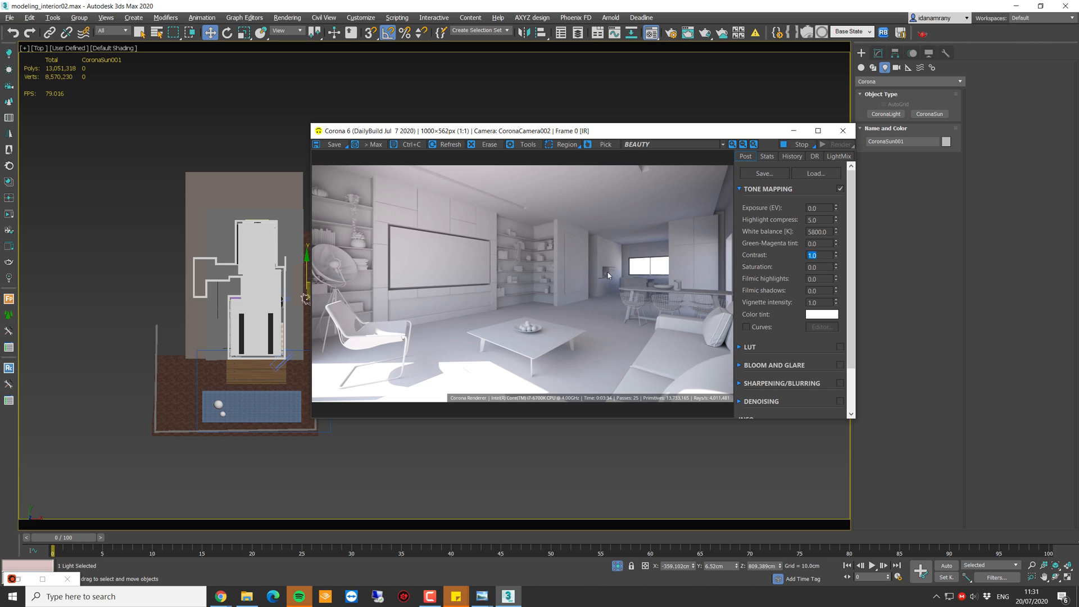
- Set Contrast to 5.0 in the Tone Mapping rollout
text(5.0)
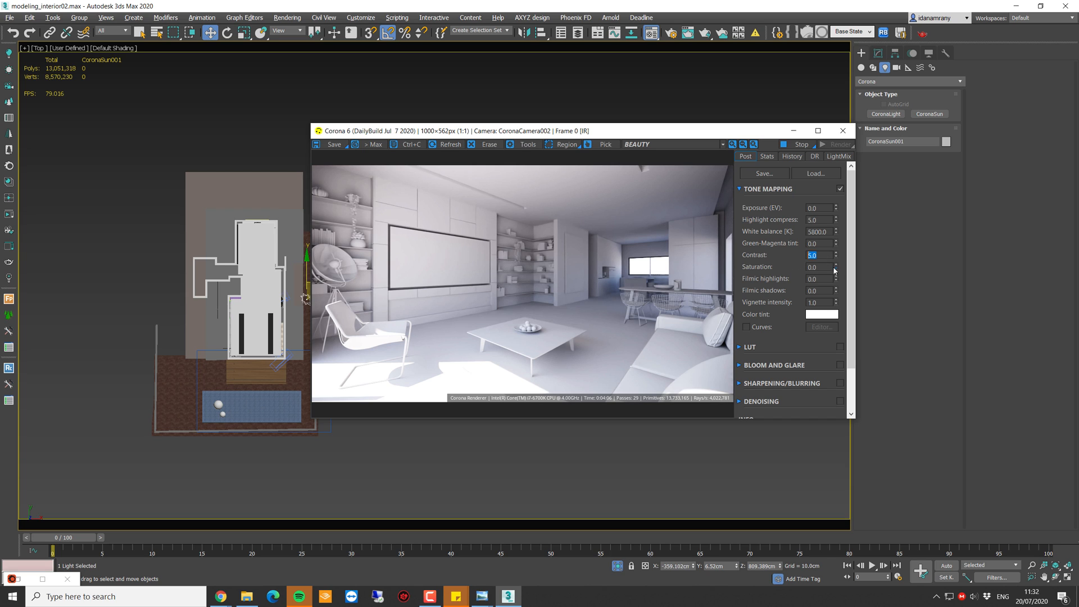
- Set Saturation -0.08, Filmic highlights 0.5, Filmic shadows 1.0, and check Vignette intensity
click(836, 268)
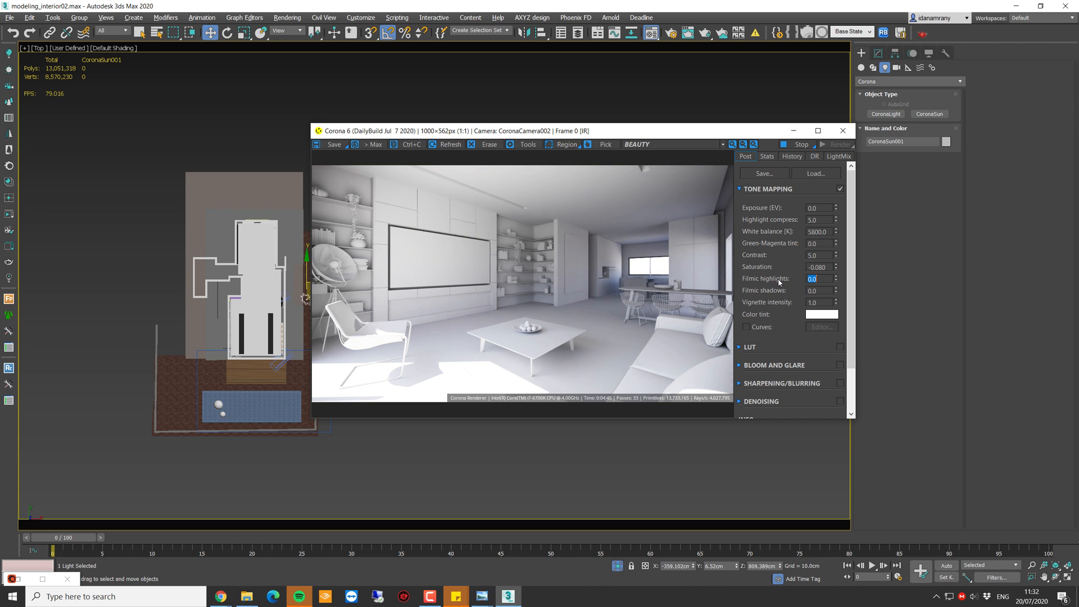
click(837, 277)
text(0.5)
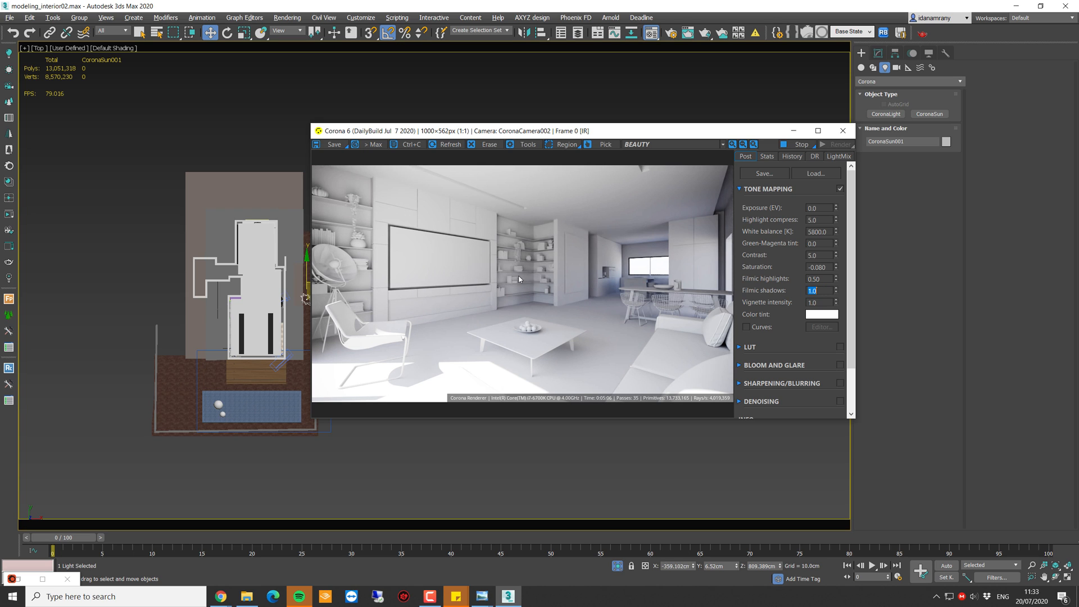
mouse_move(835, 291)
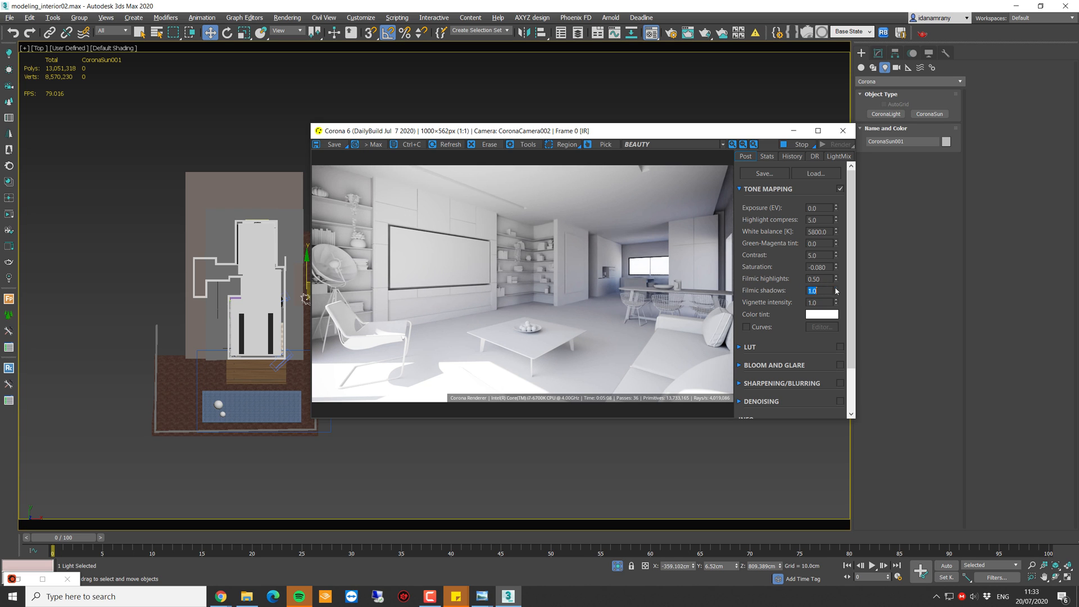
click(835, 293)
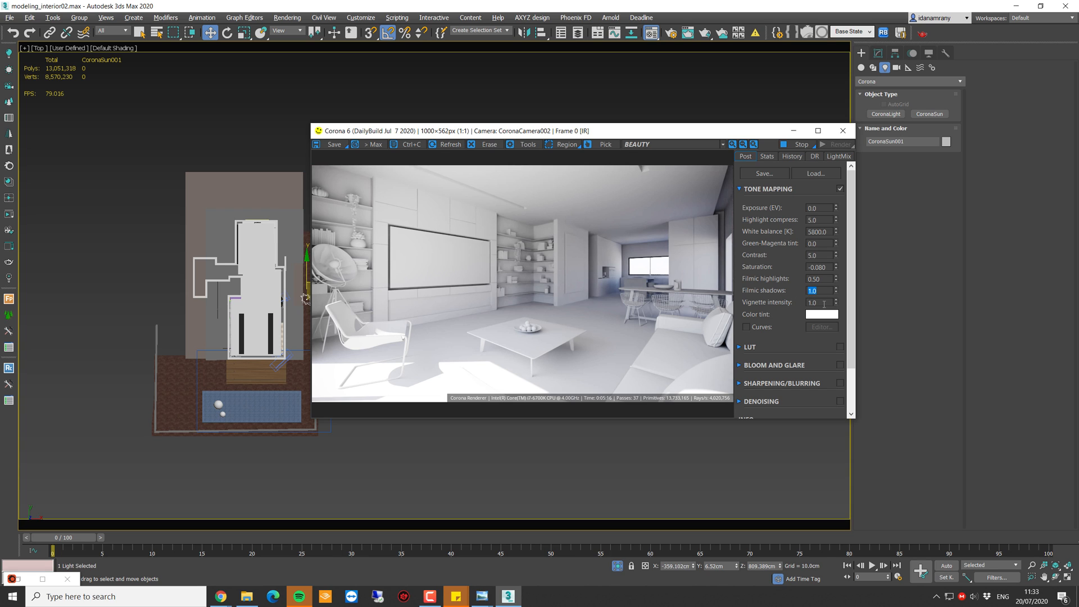
click(820, 303)
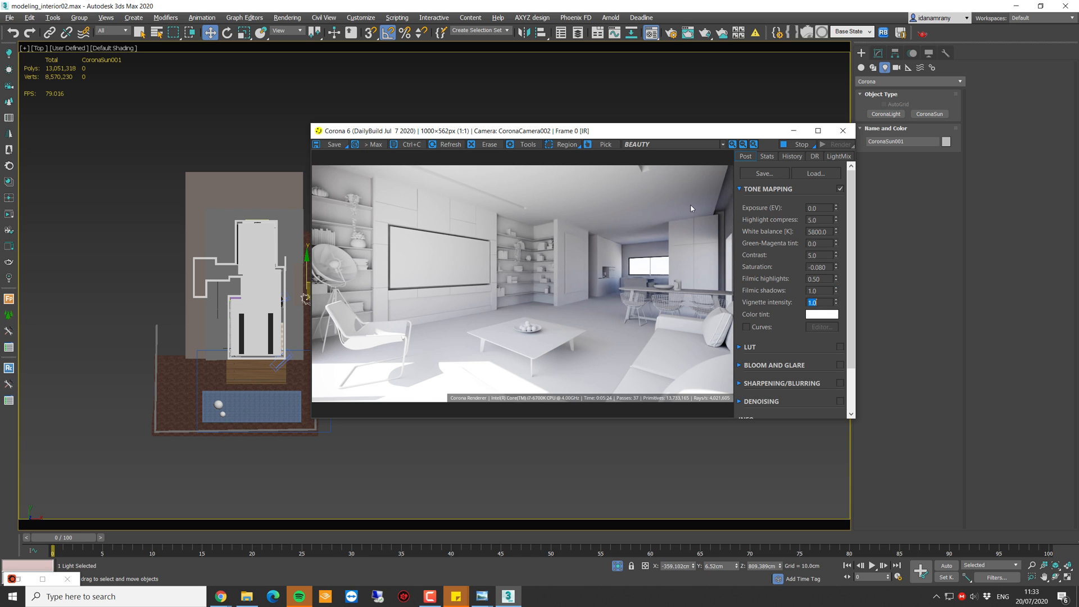
mouse_move(860, 218)
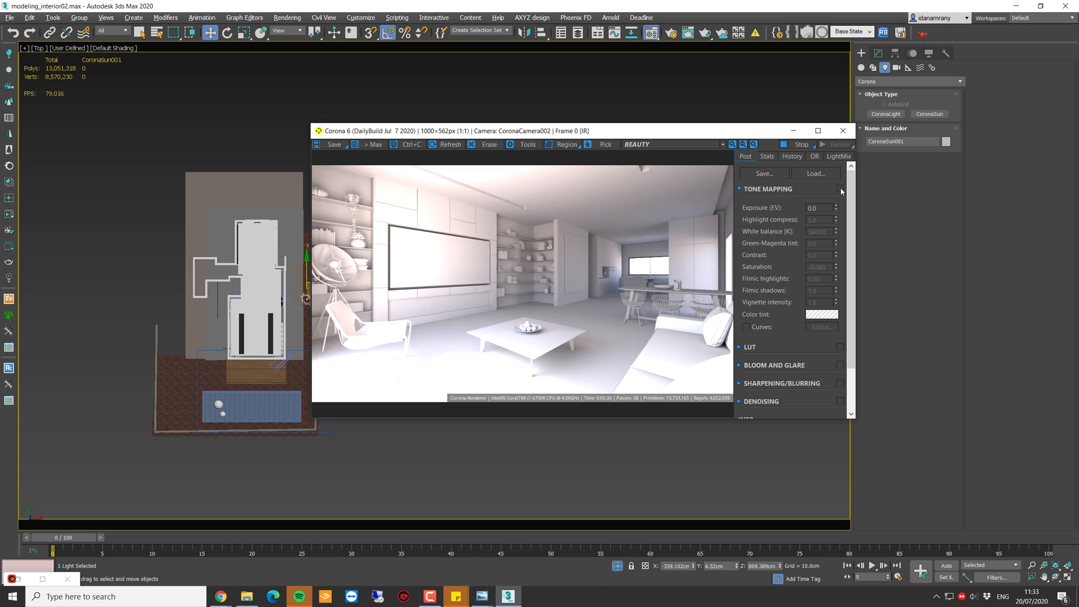
- Enable Bloom and Glare and turn on Sharpening/Blurring in the VFB post settings
click(740, 188)
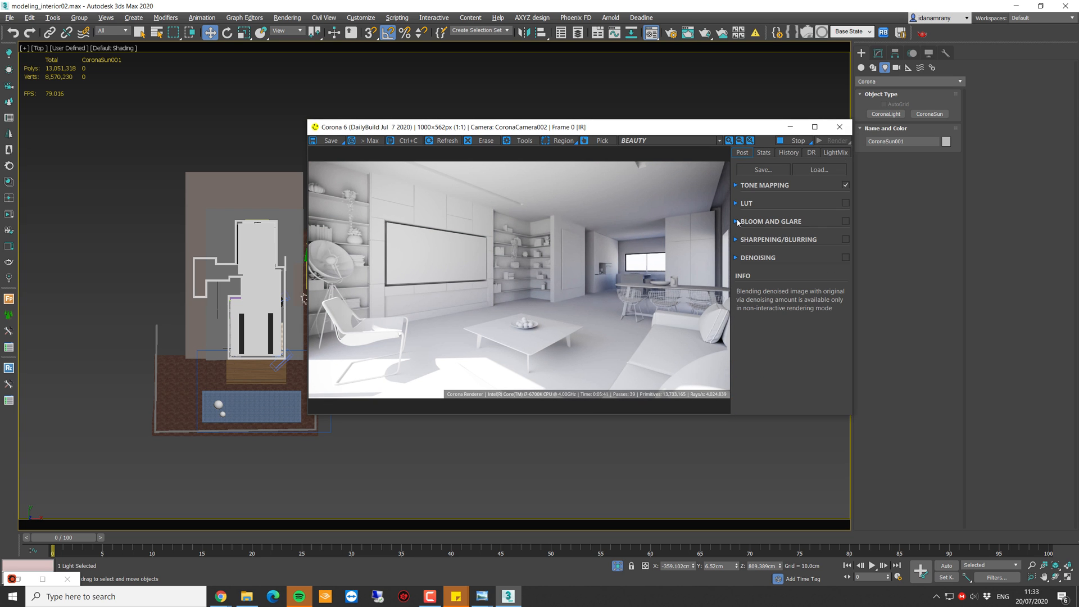
click(736, 222)
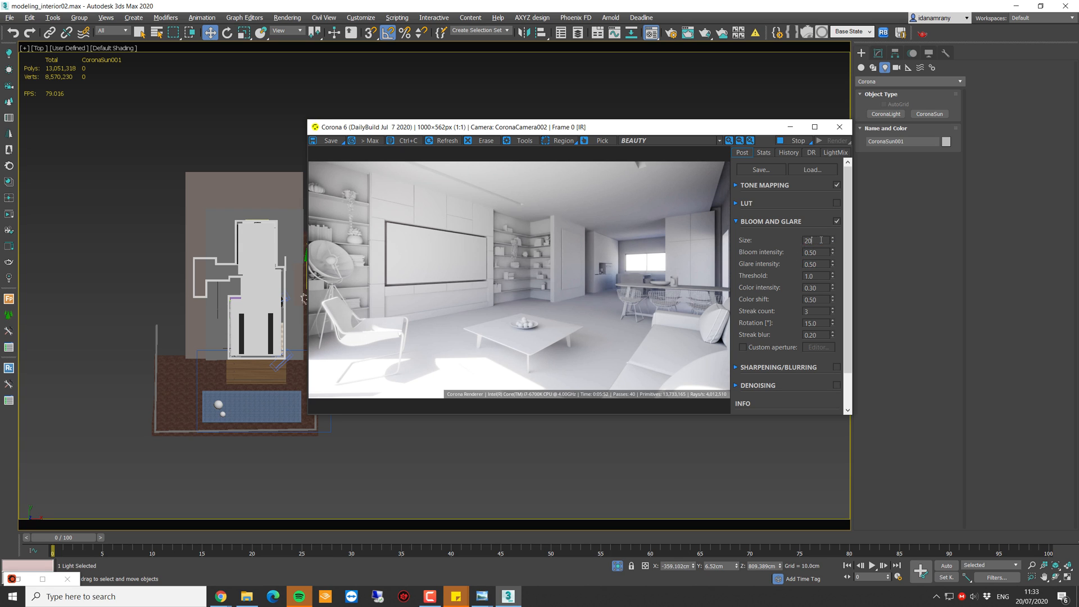
click(736, 222)
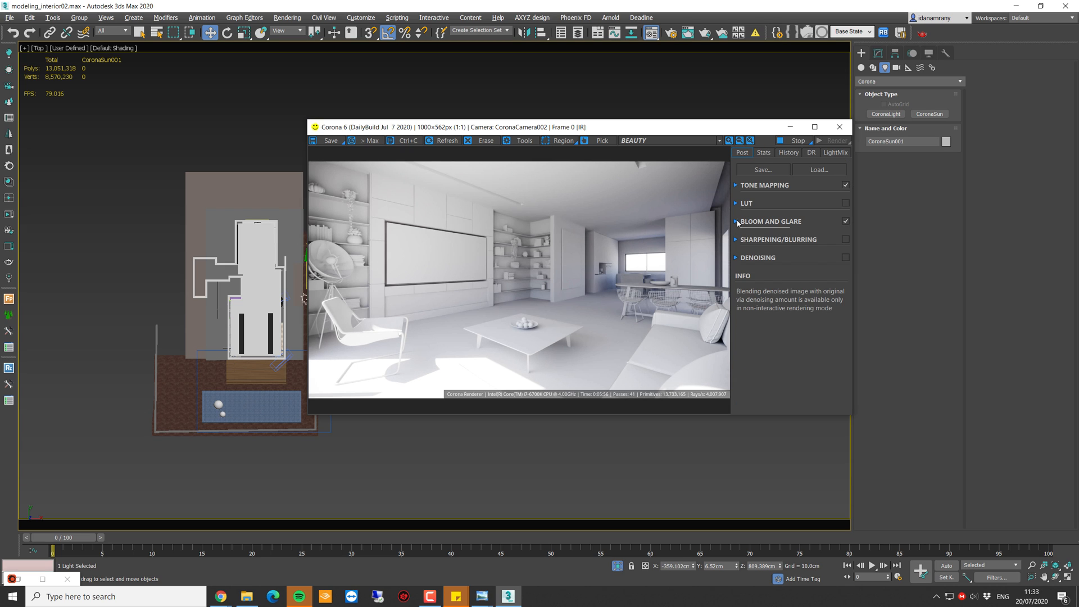
click(778, 238)
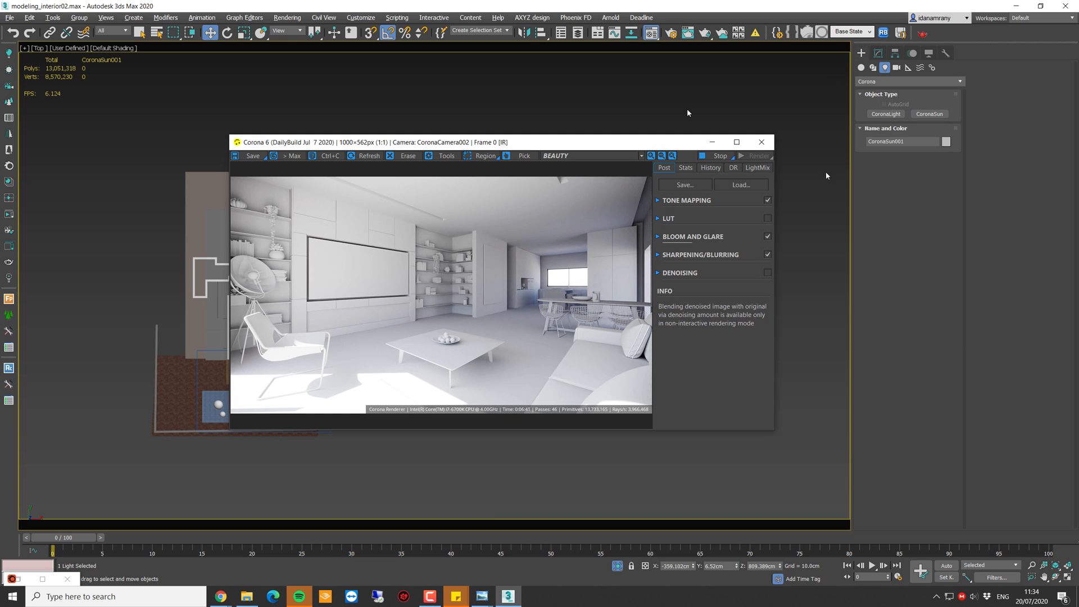
- Show CoronaSun001's parameters and mark a VFB render region over the floor beside the table
click(879, 68)
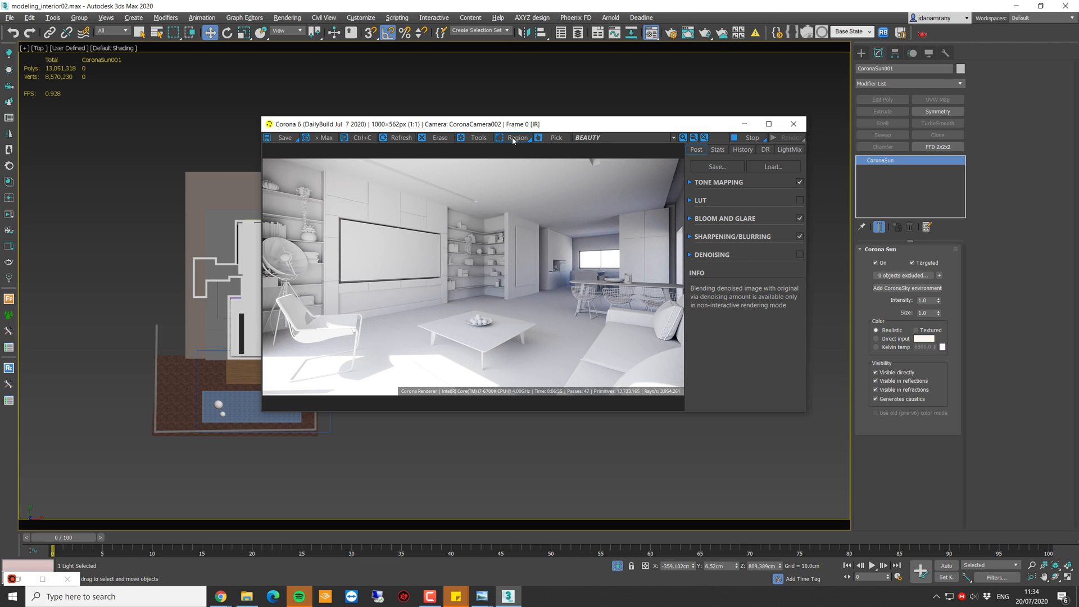
click(516, 137)
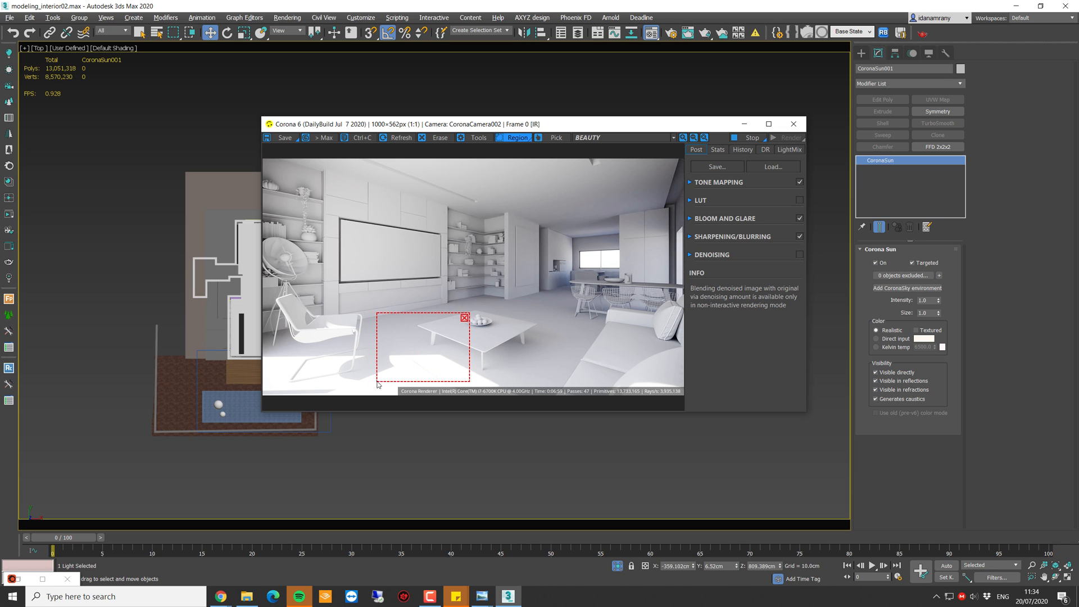
click(922, 313)
text(5)
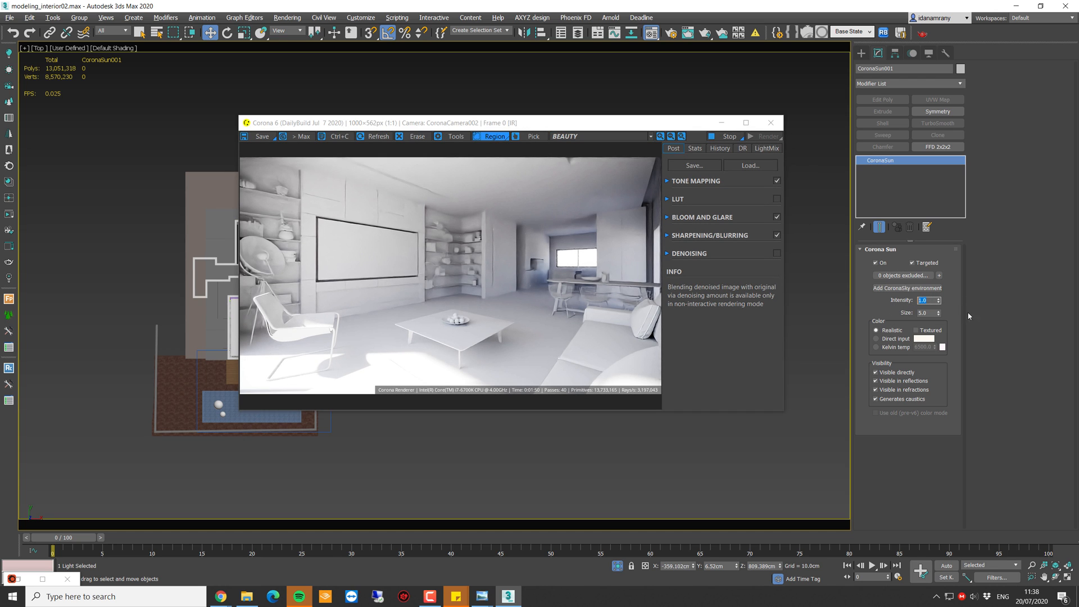
- Lower the Corona Sun intensity to 0.2, then to 0.1 for a dimmer, bluish render
text(0.2)
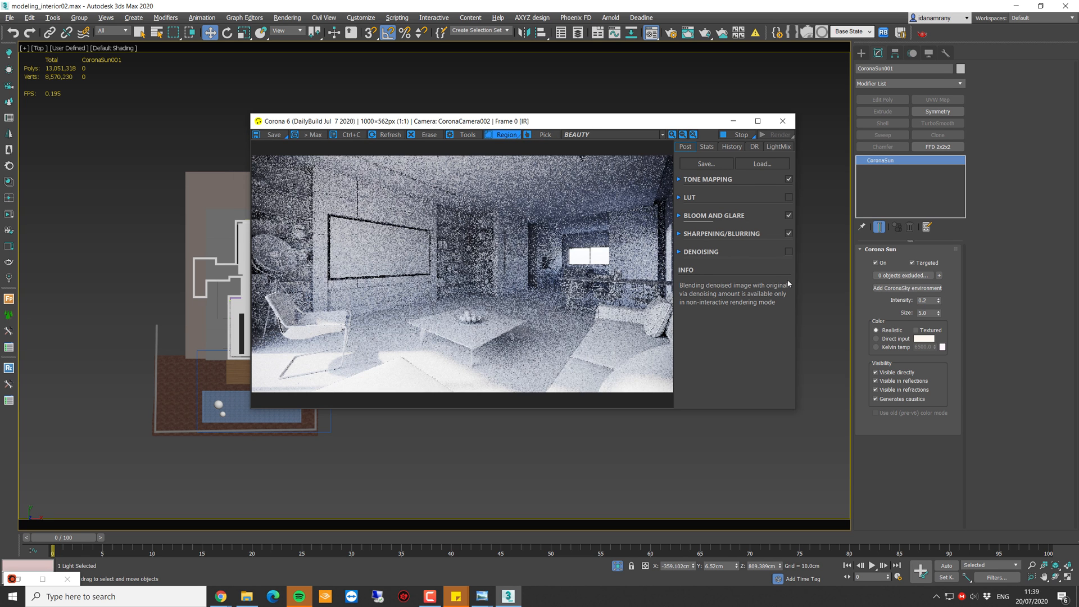
text(0.1)
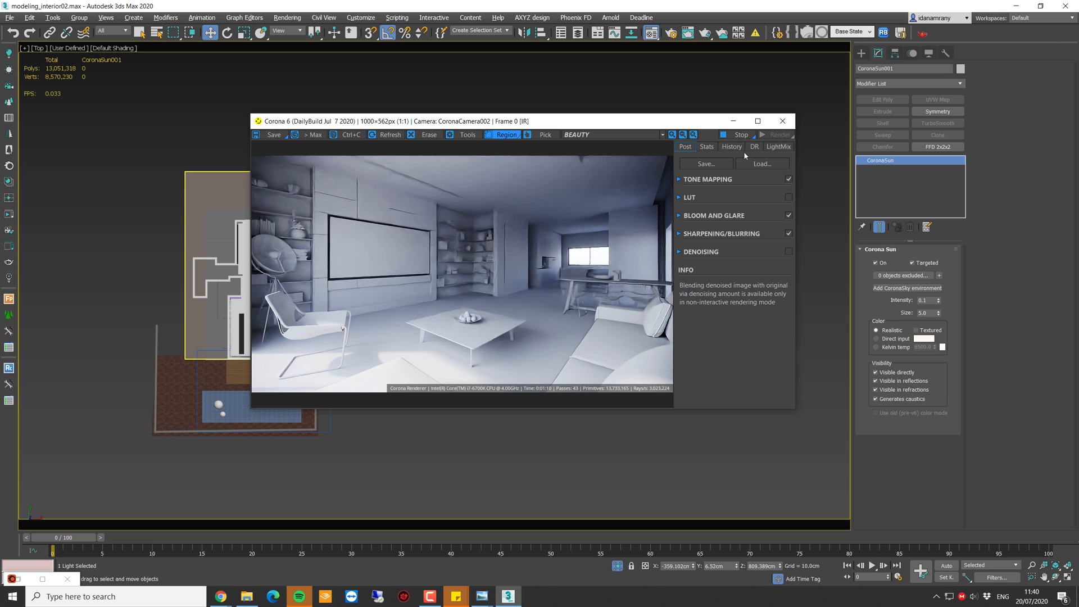
- In VFB tone mapping raise exposure to 0.804 and warm white balance to about 6910 K
click(707, 179)
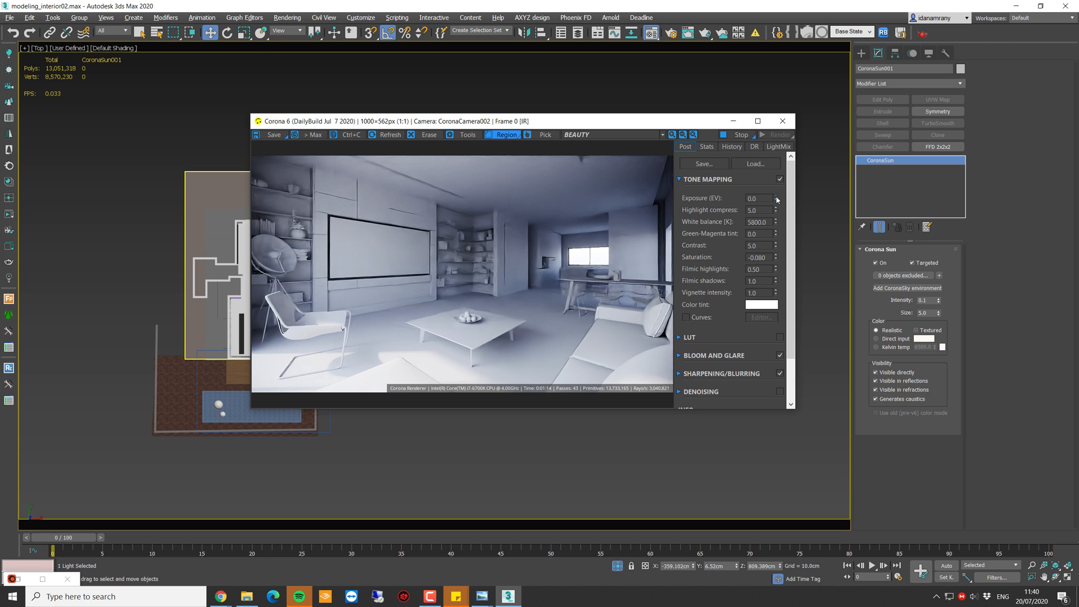
click(776, 196)
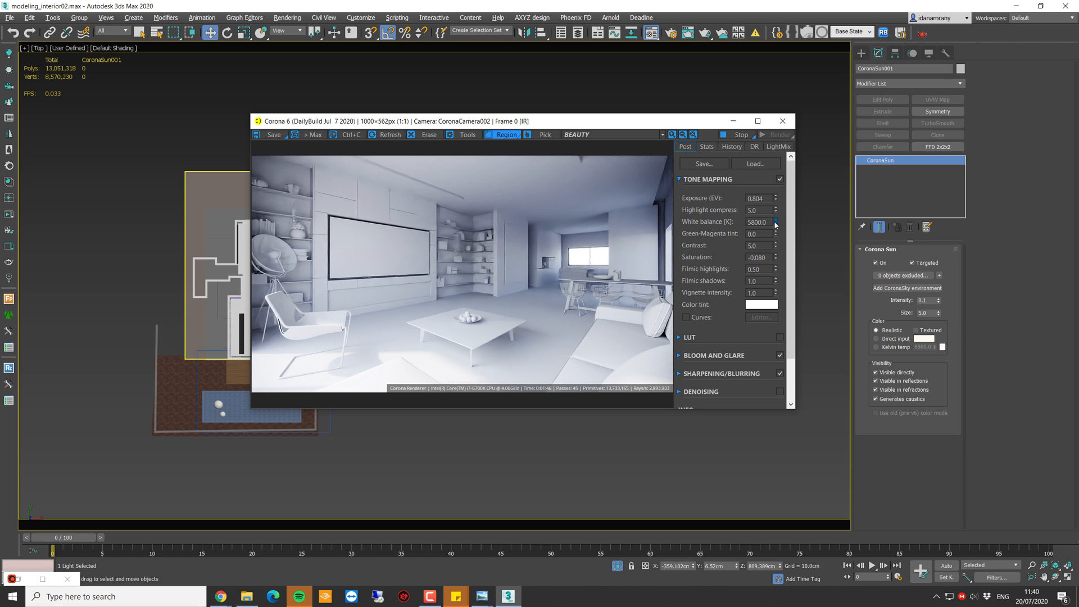
drag(776, 221, 775, 208)
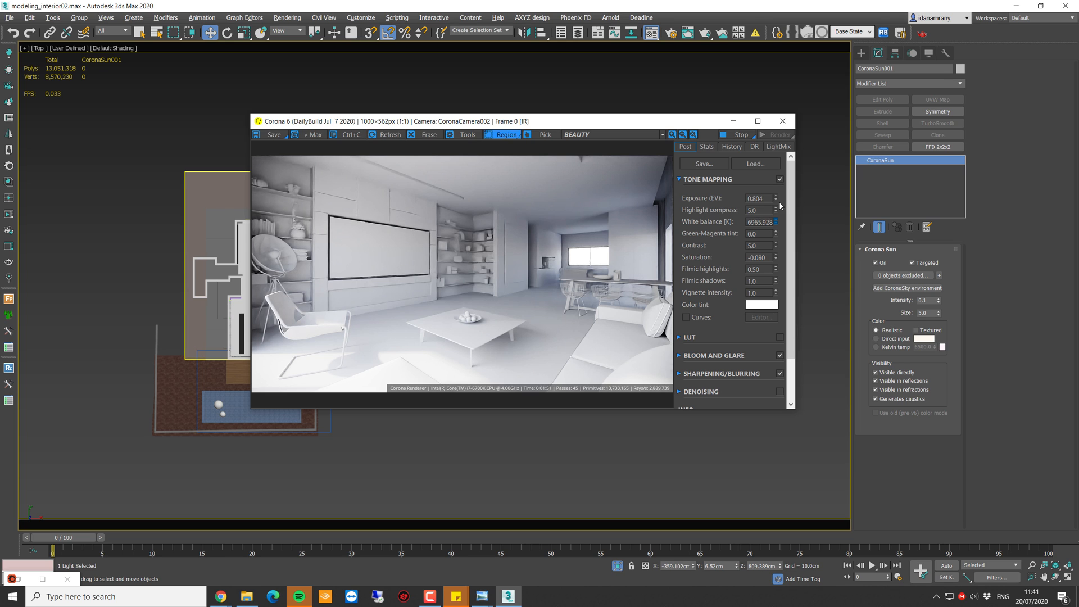
mouse_move(399, 259)
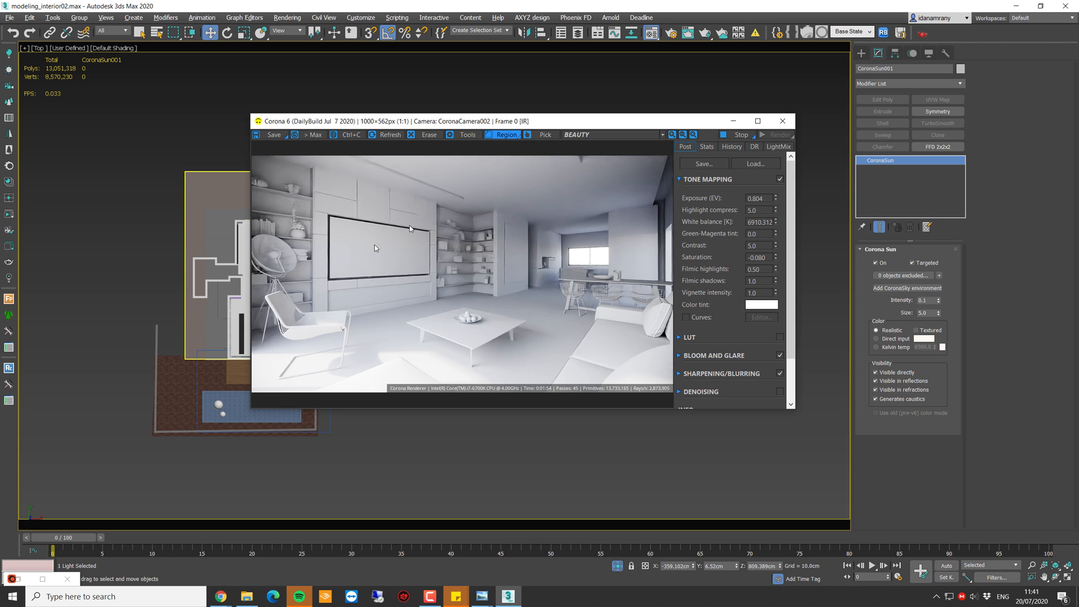
drag(522, 122, 596, 117)
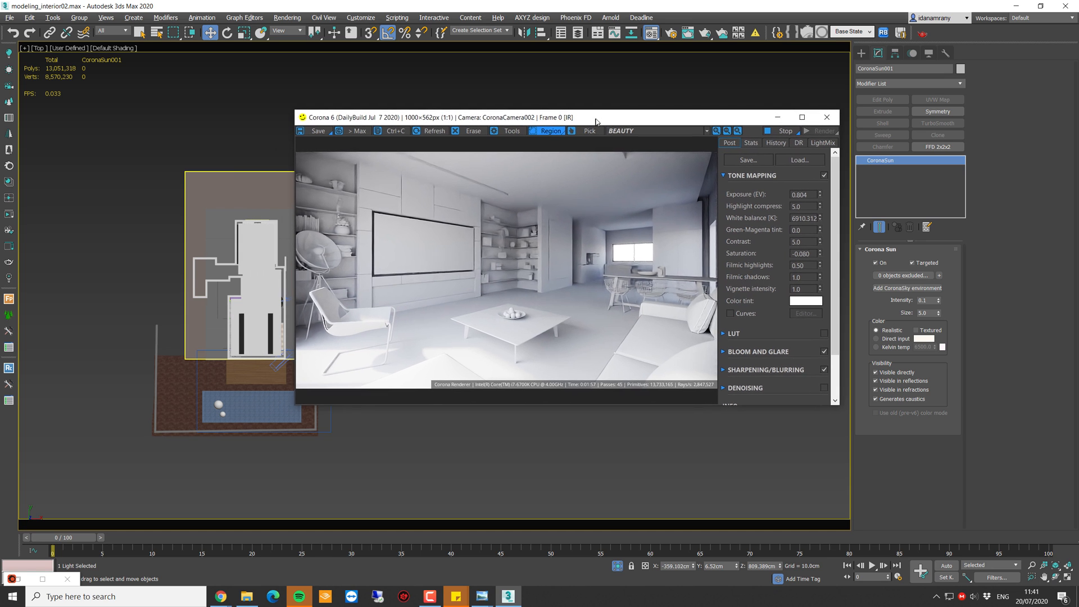
drag(595, 116, 588, 118)
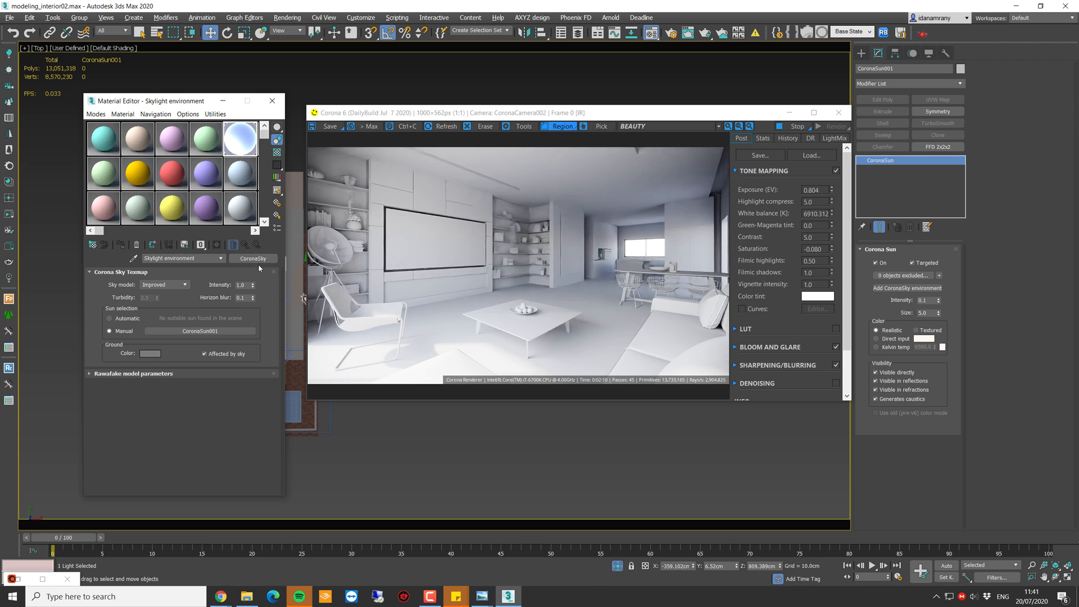
- Wrap the sky environment in a Corona Color Correct map with saturation -0.2
click(251, 258)
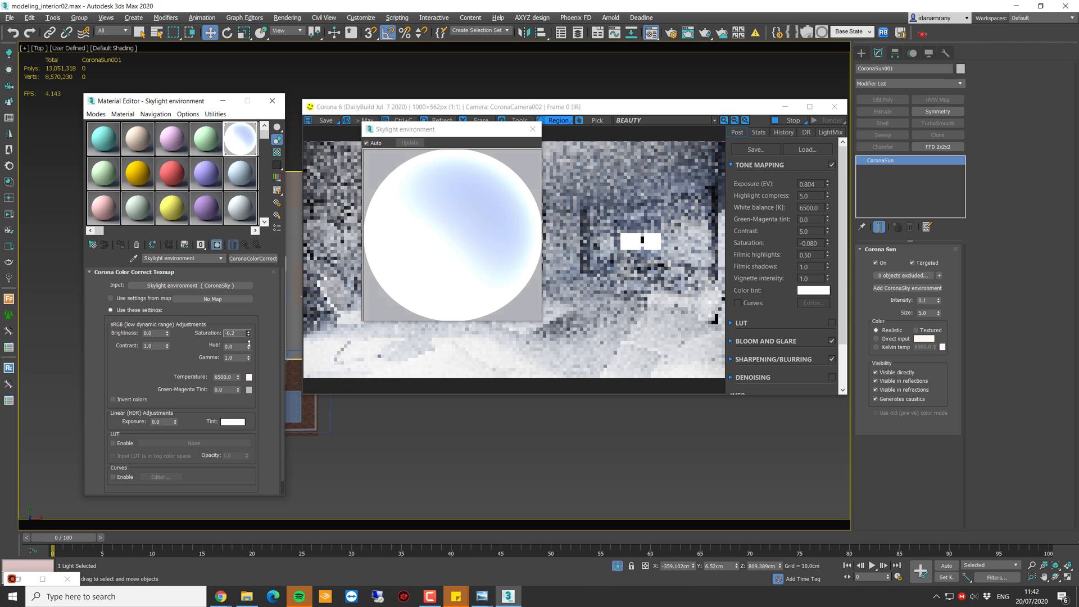
drag(249, 330, 250, 339)
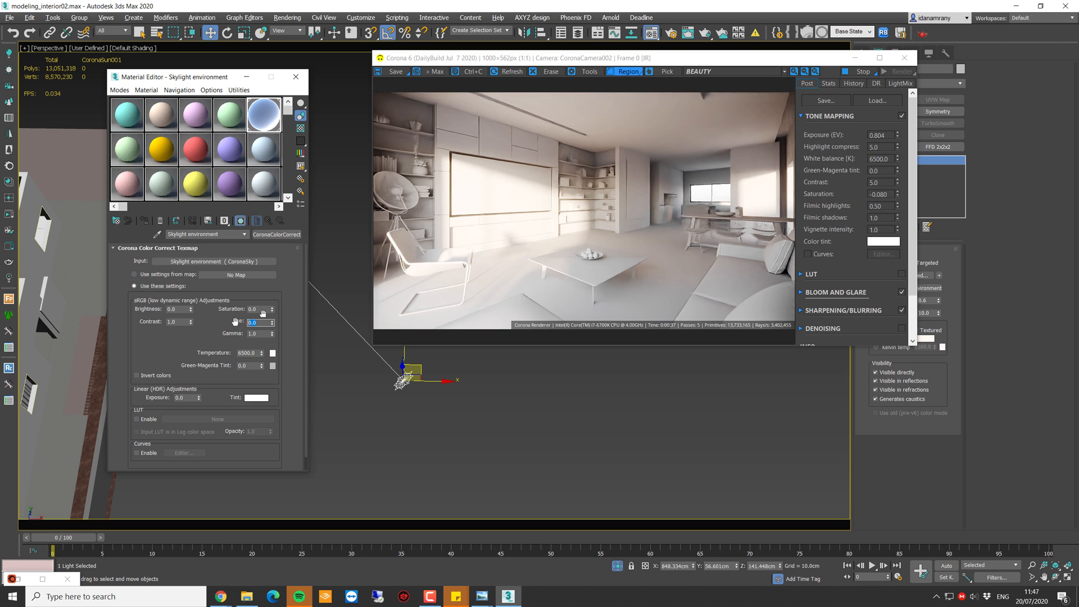
- Reset the Color Correct saturation to neutral before closing the editor and VFB
text(10.0)
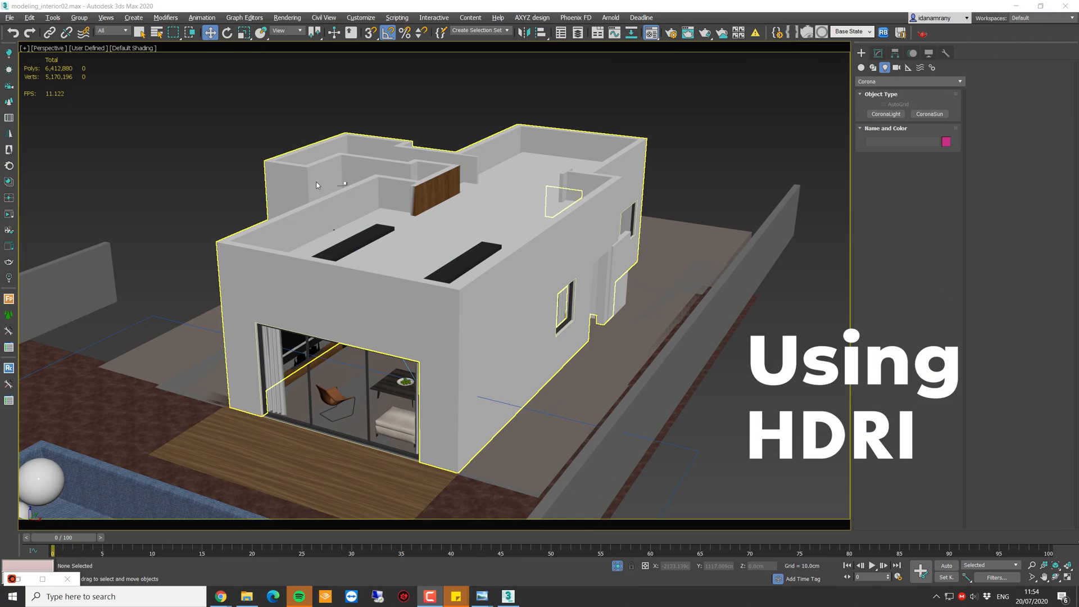
mouse_move(334, 181)
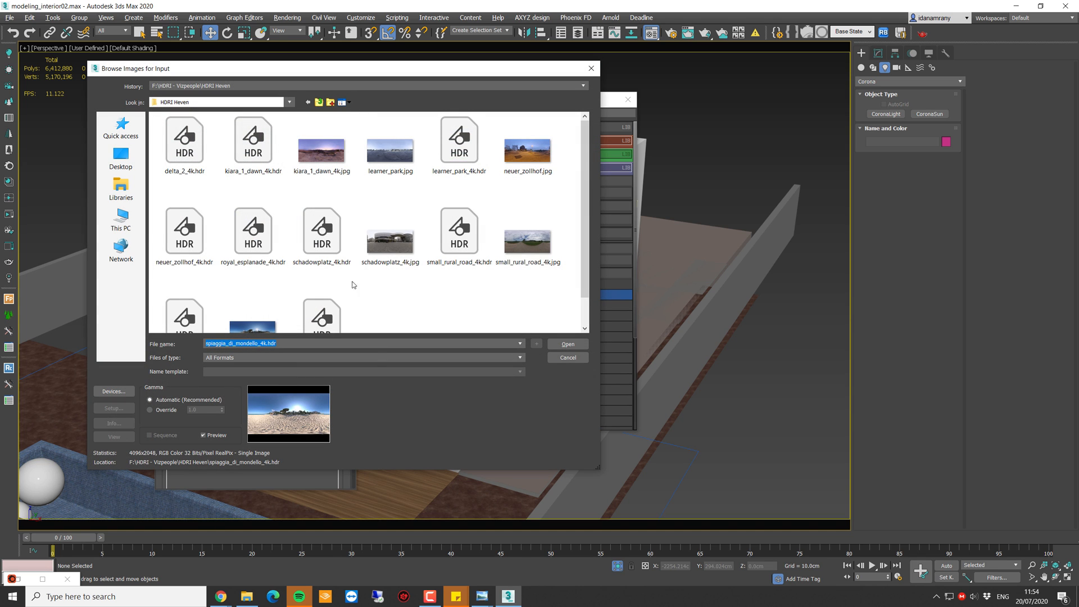
- Load small_rural_road_4k.jpg into a CoronaBitmap and assign it in the Environment settings
click(528, 237)
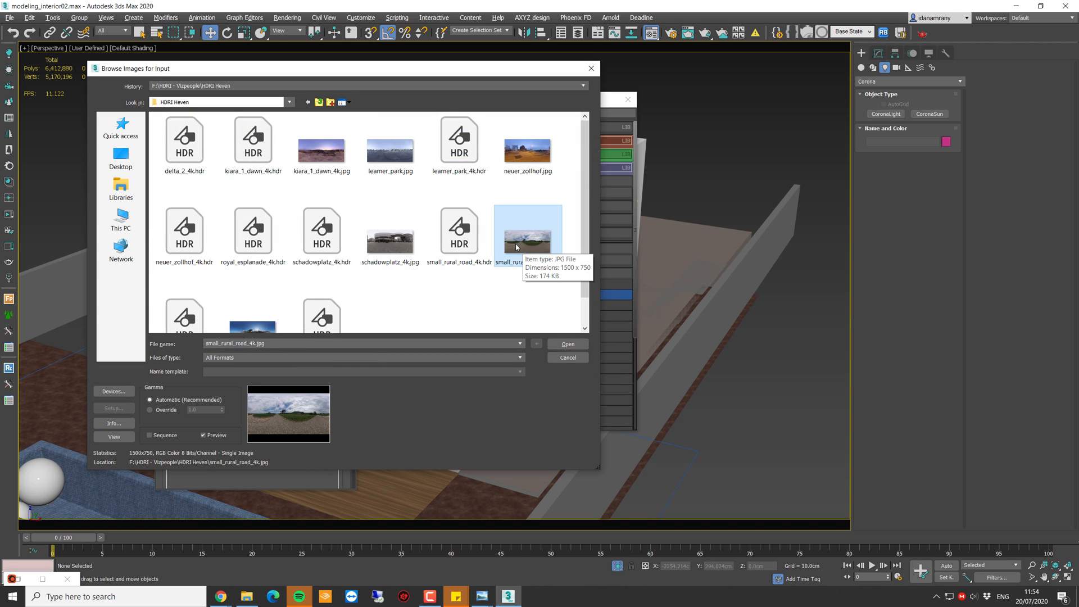
click(567, 344)
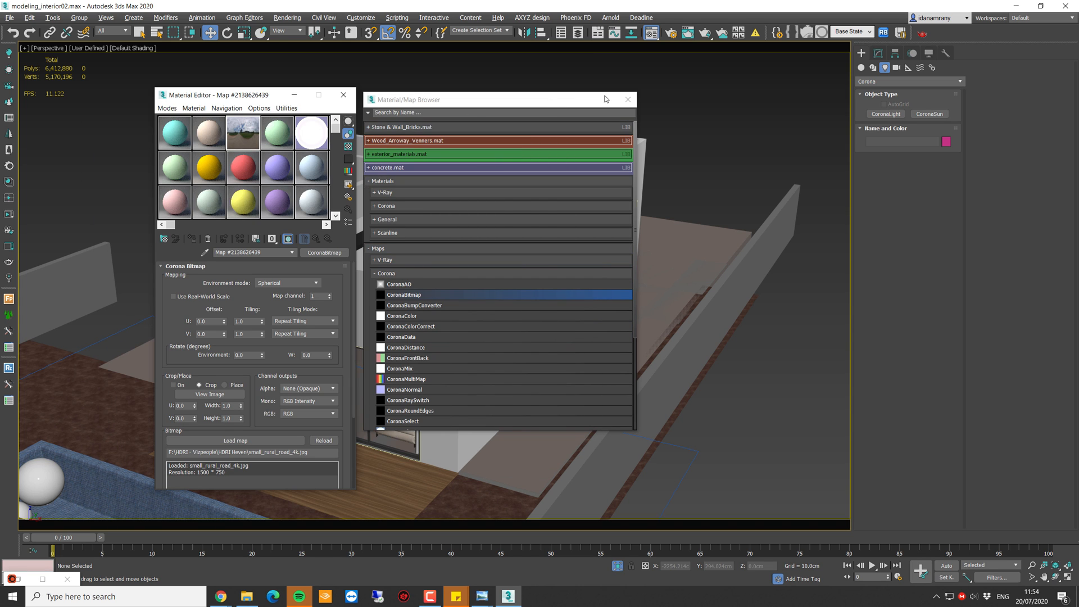
click(626, 99)
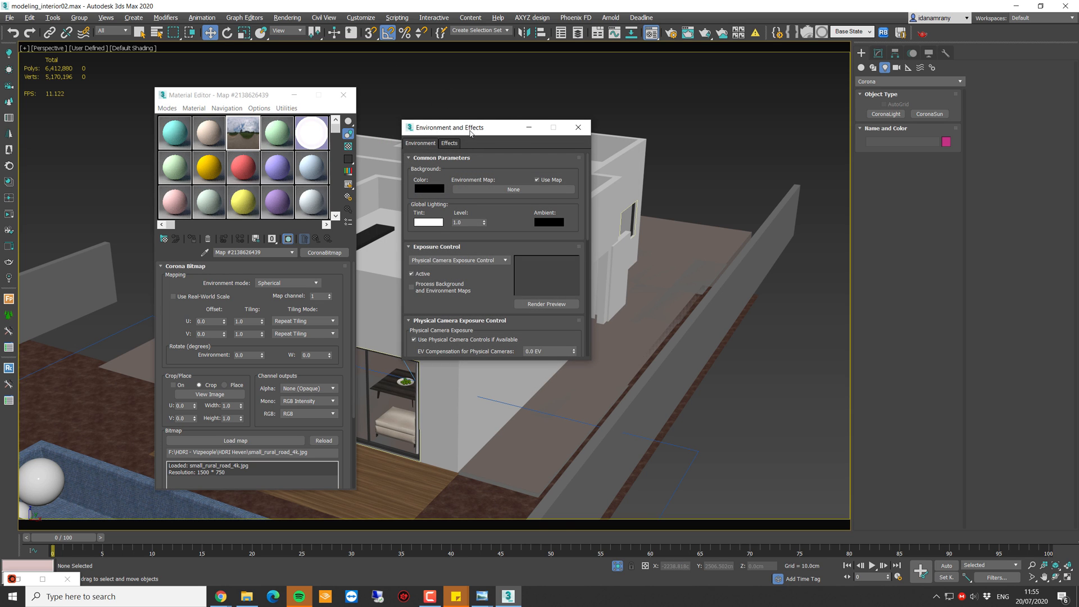
drag(450, 127, 479, 130)
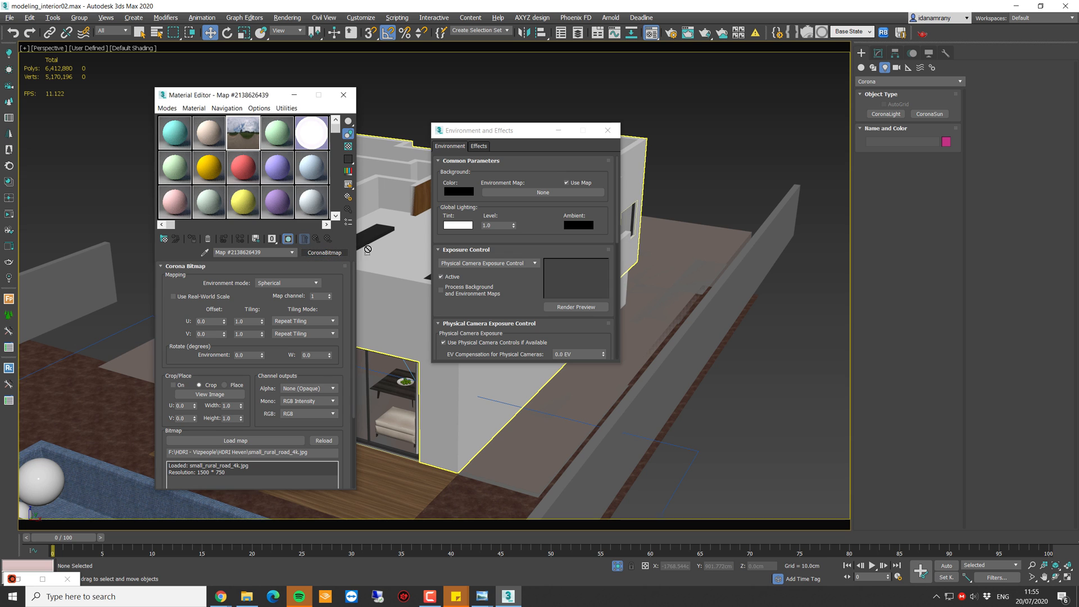
click(542, 192)
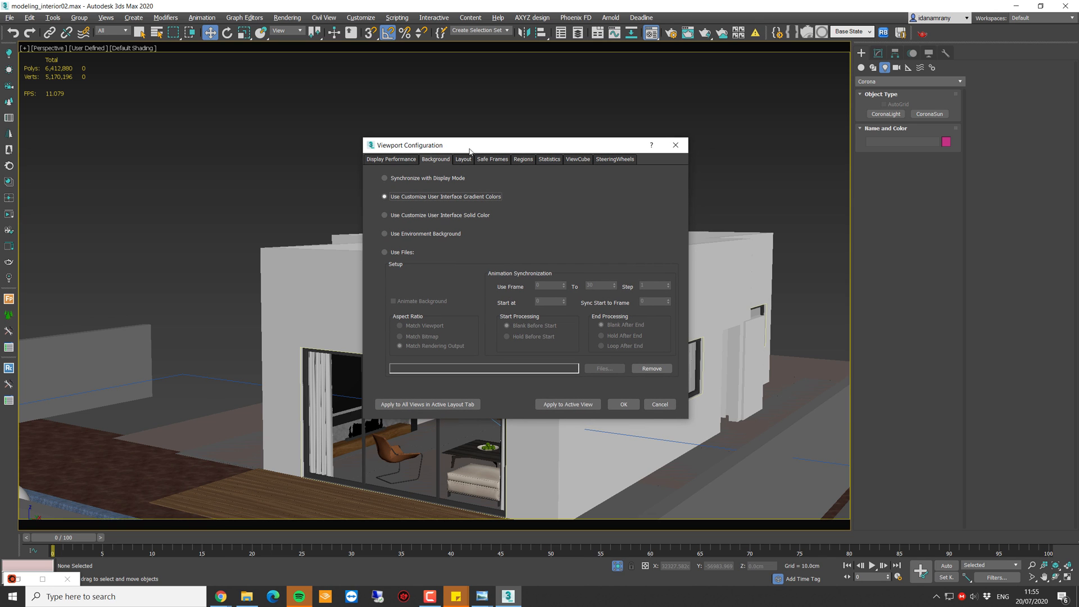
mouse_move(398, 208)
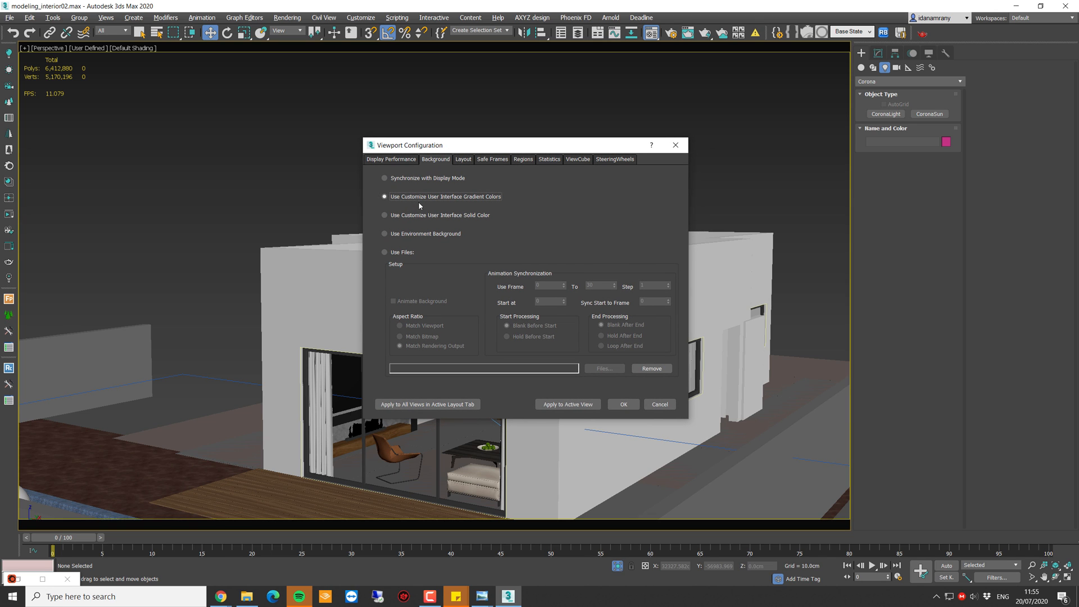
mouse_move(438, 245)
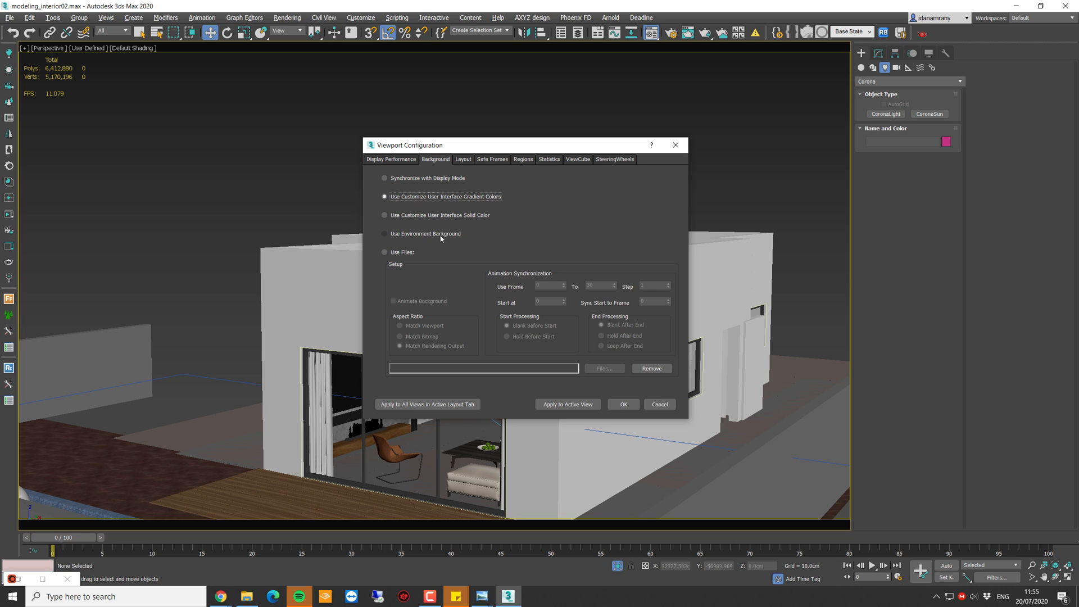
- Set the viewport background to Use Environment Background so the panorama shows
click(385, 234)
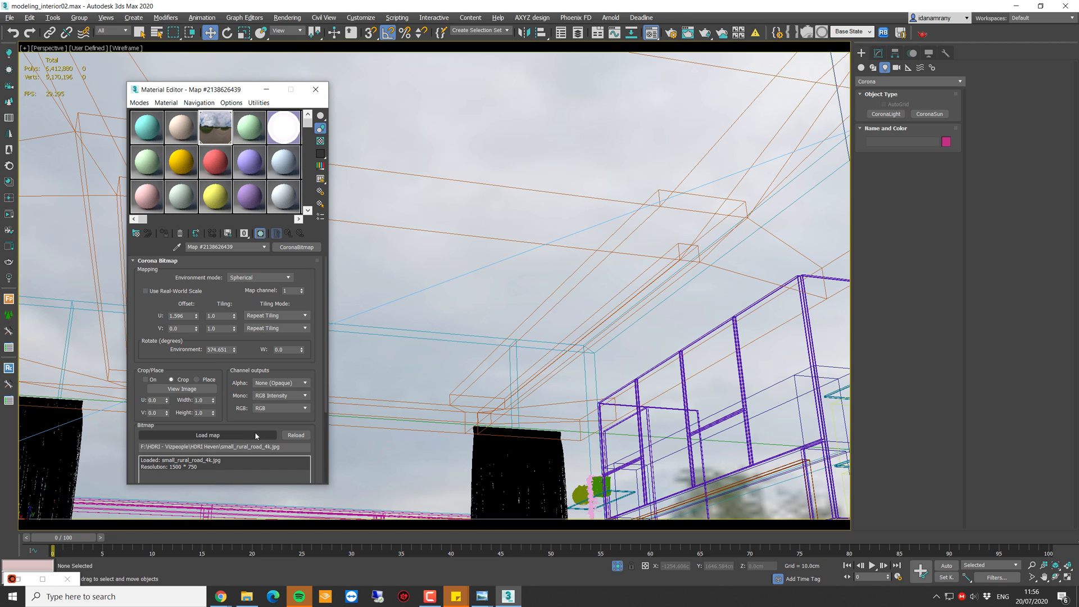
- Reload the bitmap with small_rural_road_4k.hdr at 4096×2048 and close the Material Editor
click(207, 435)
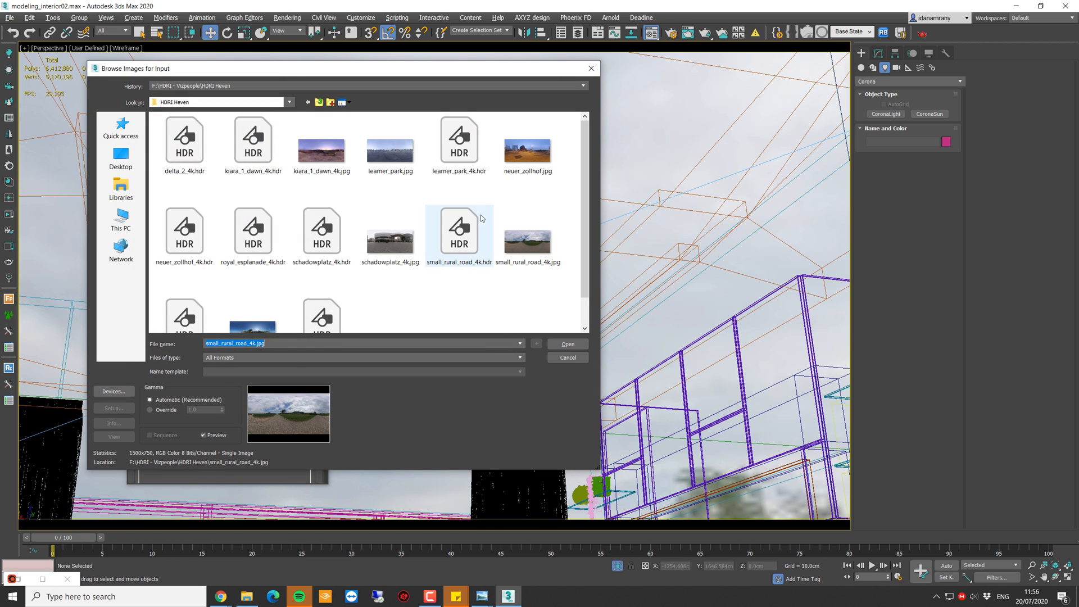
click(528, 229)
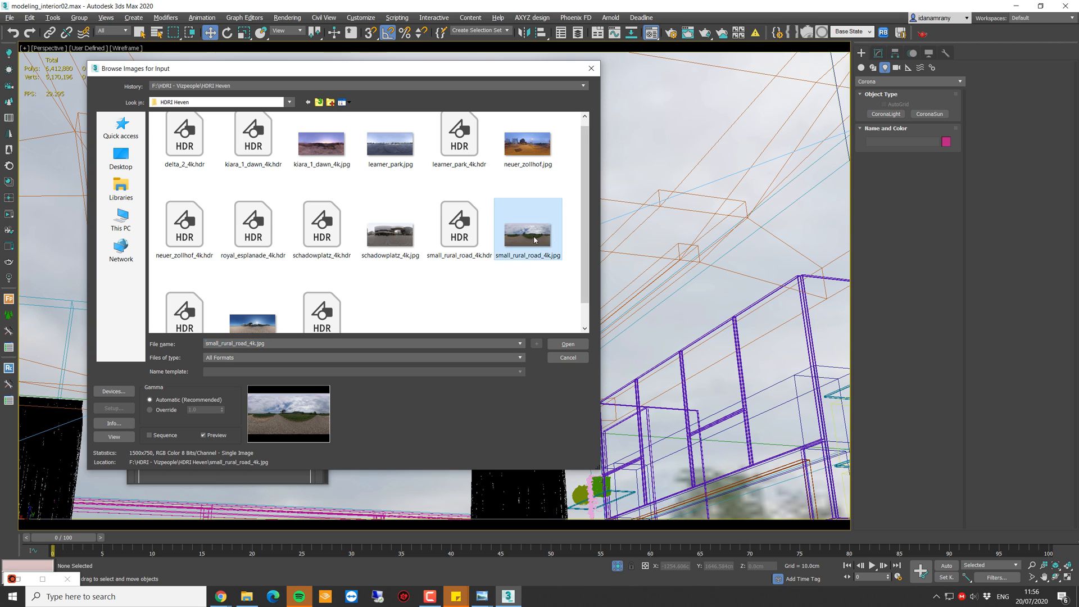
click(458, 225)
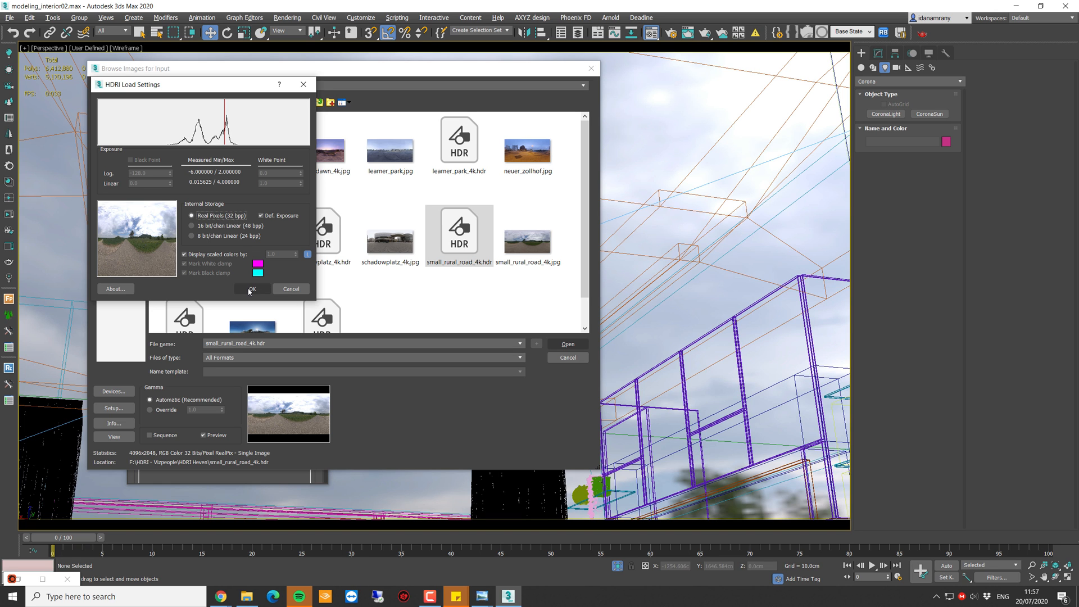
click(250, 289)
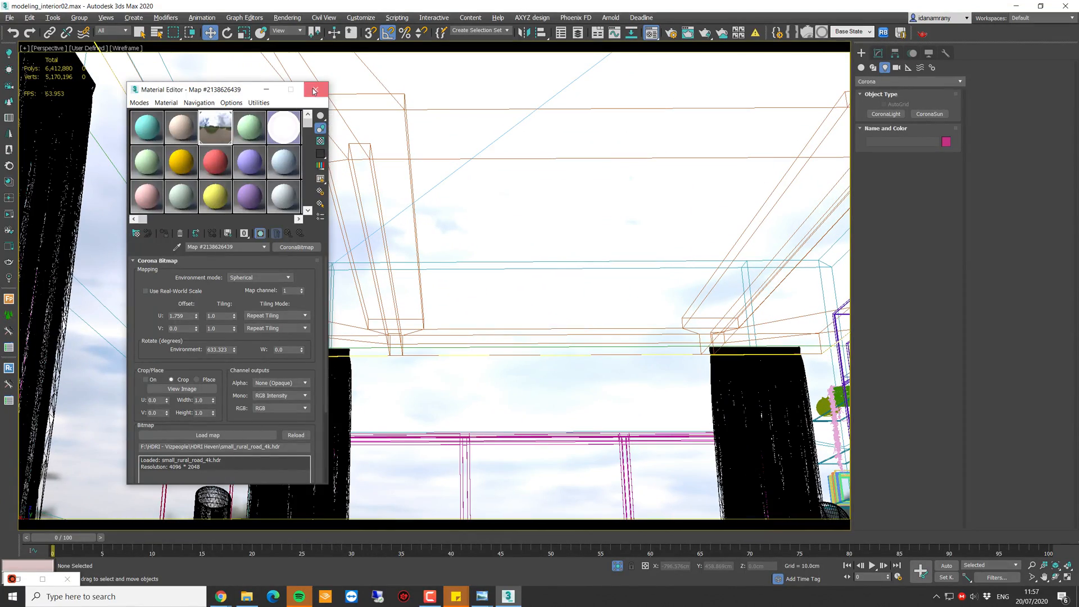
click(314, 90)
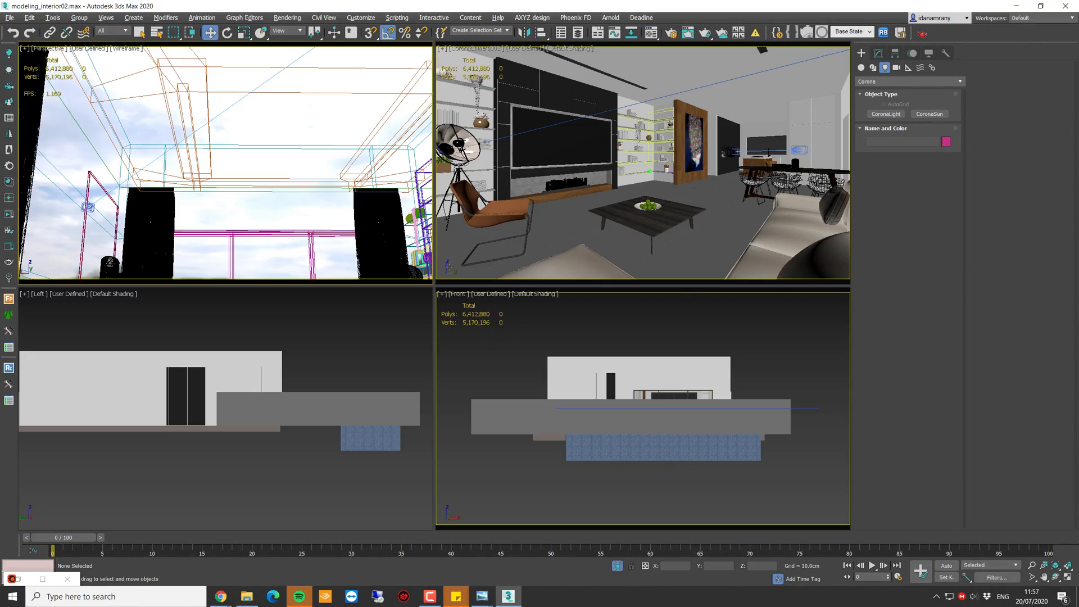
- Maximize the camera view and raise the CoronaBitmap output RGB level to 1.38
key(alt+w)
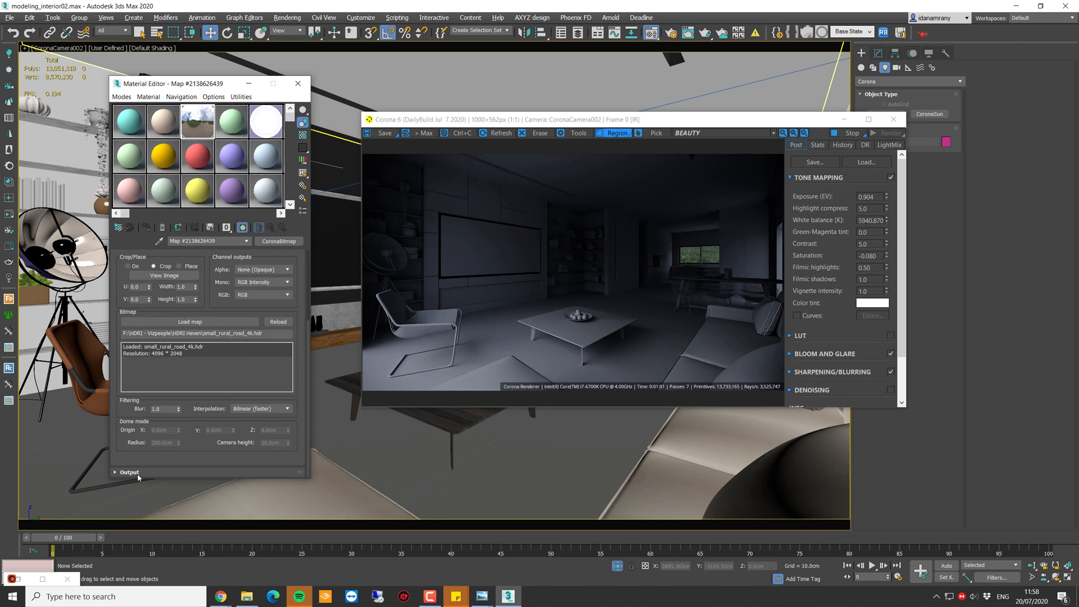
click(128, 473)
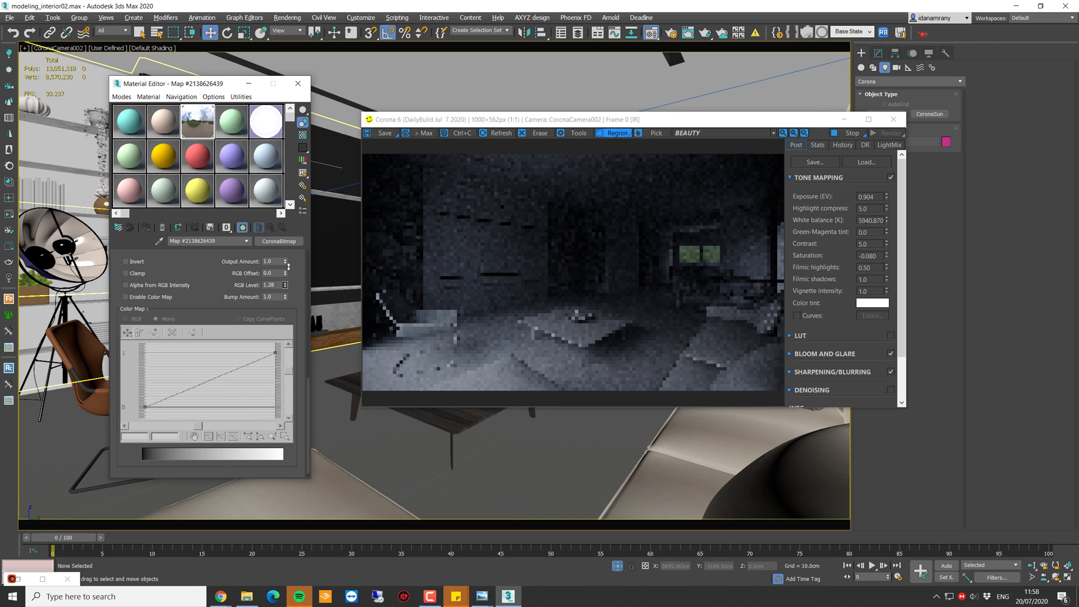
drag(285, 284, 285, 275)
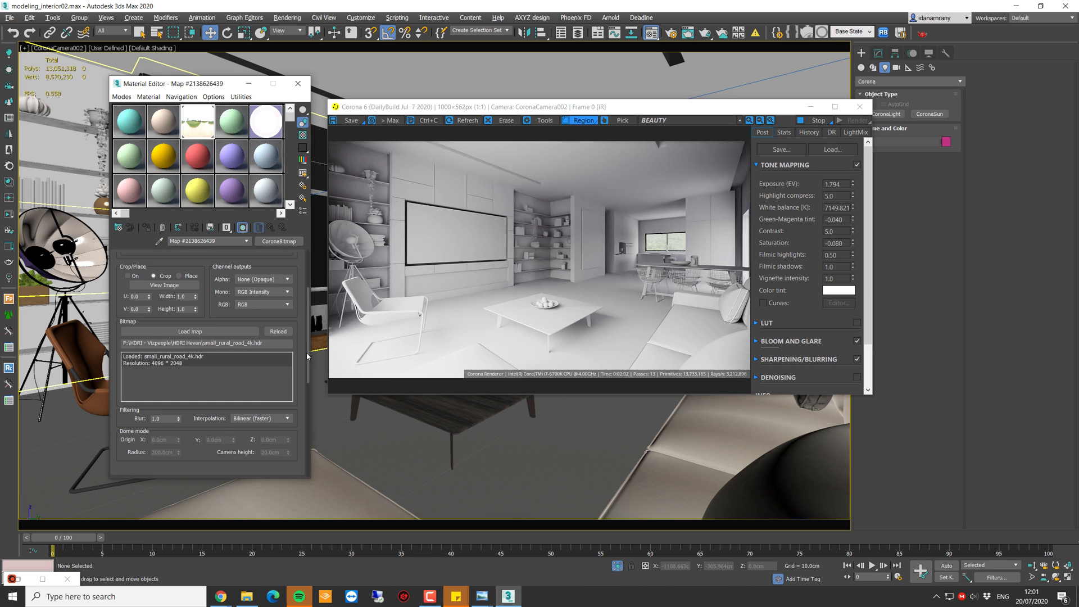
- Load kiara_1_dawn_4k.hdr as the environment, rotate it near 104.5°, and nudge exposure to 1.815
click(190, 330)
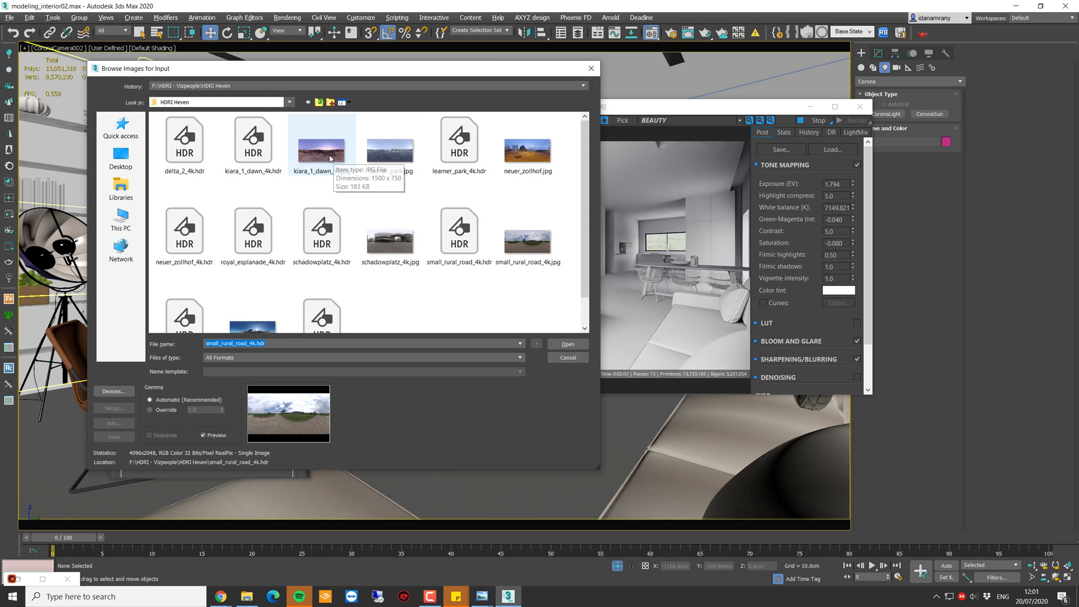
click(322, 145)
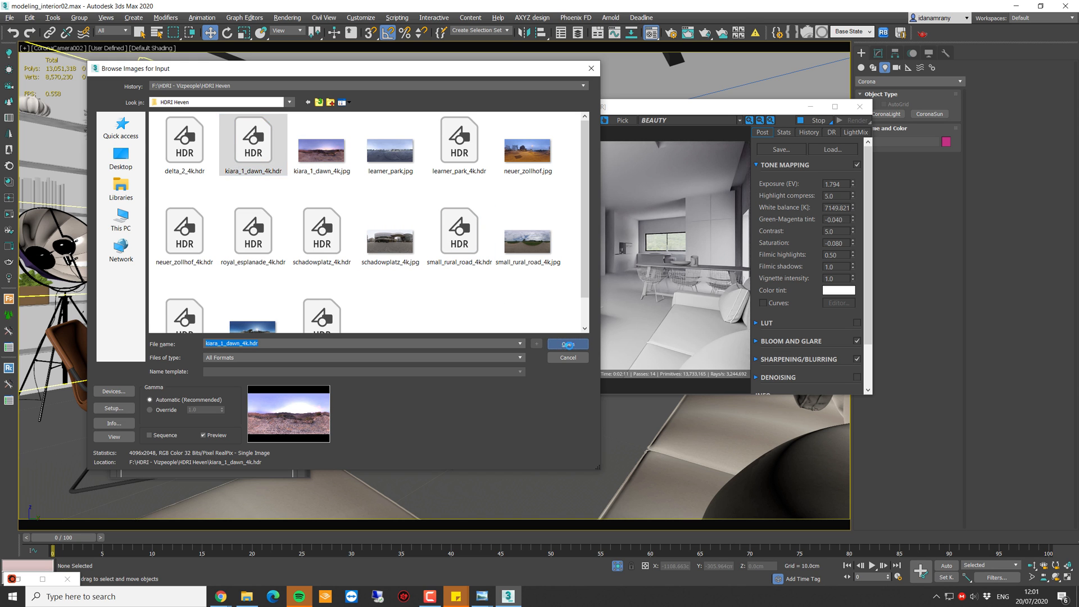
click(566, 344)
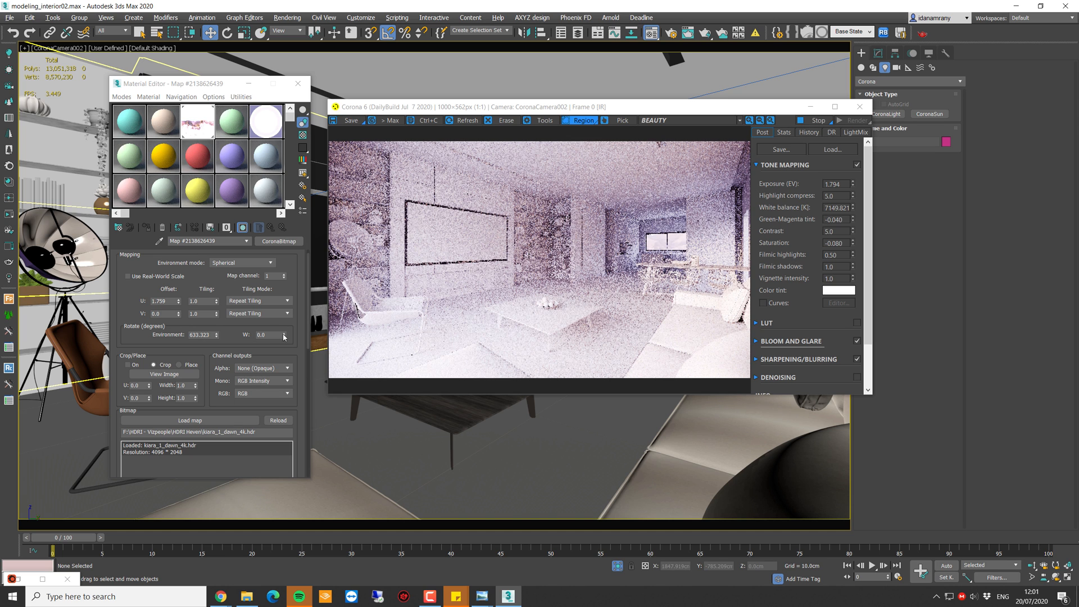
scroll(down, 3)
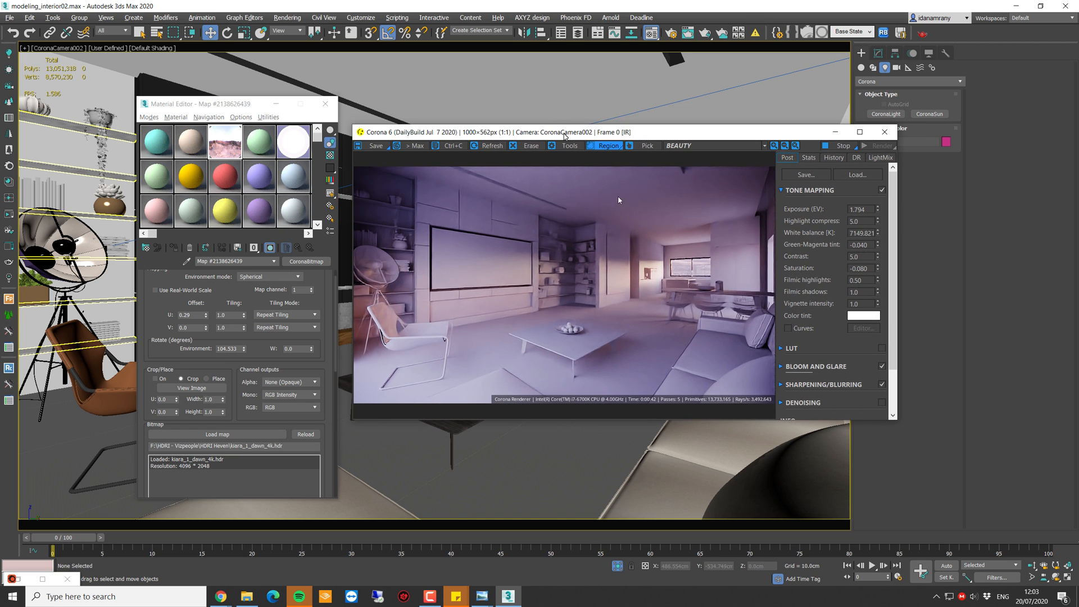
click(879, 207)
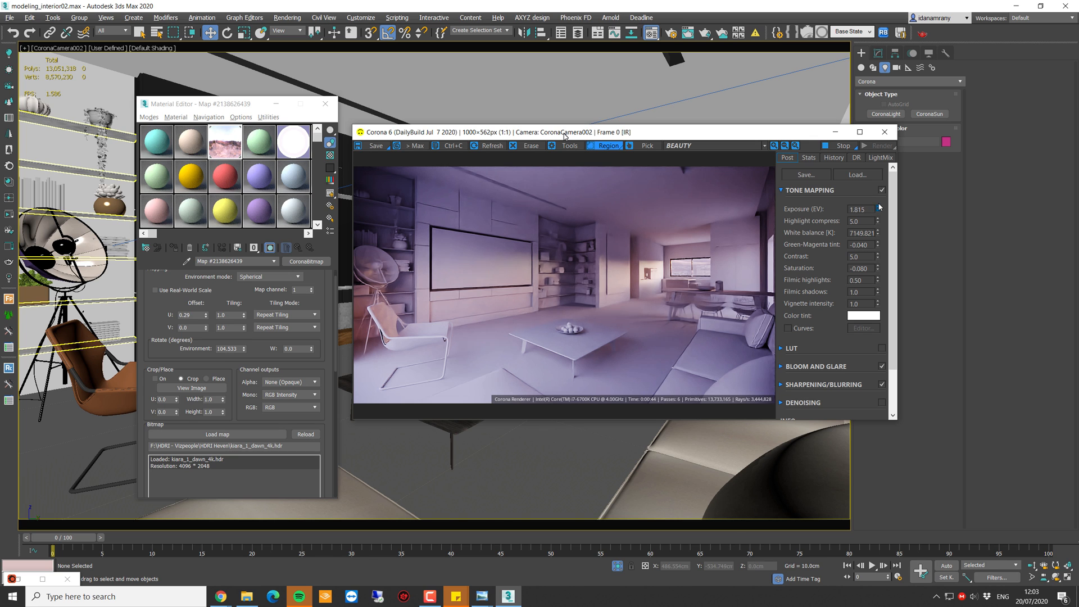